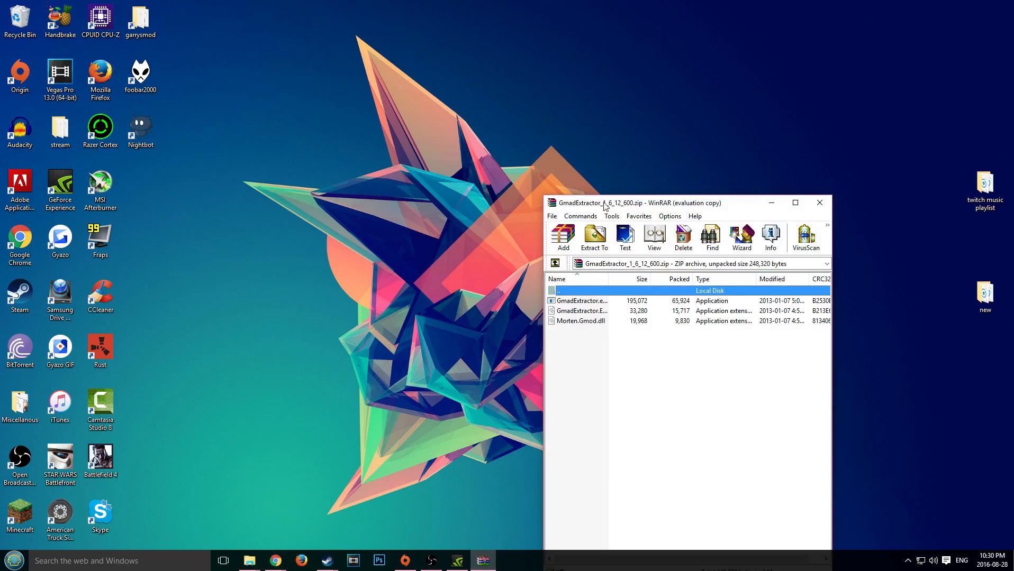
{"action": "mouse_move", "coordinate": [617, 197]}
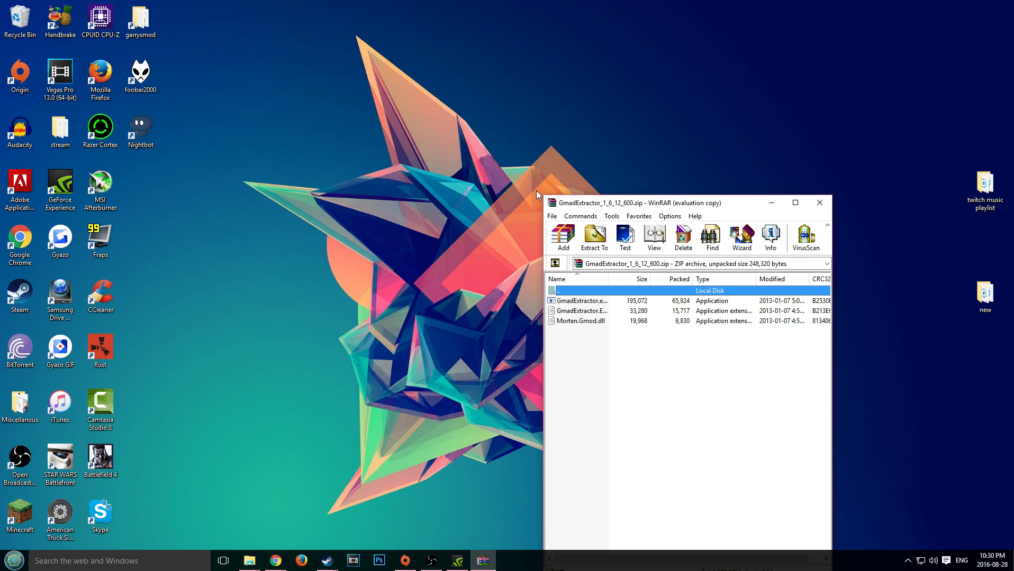
{"action": "mouse_move", "coordinate": [609, 189]}
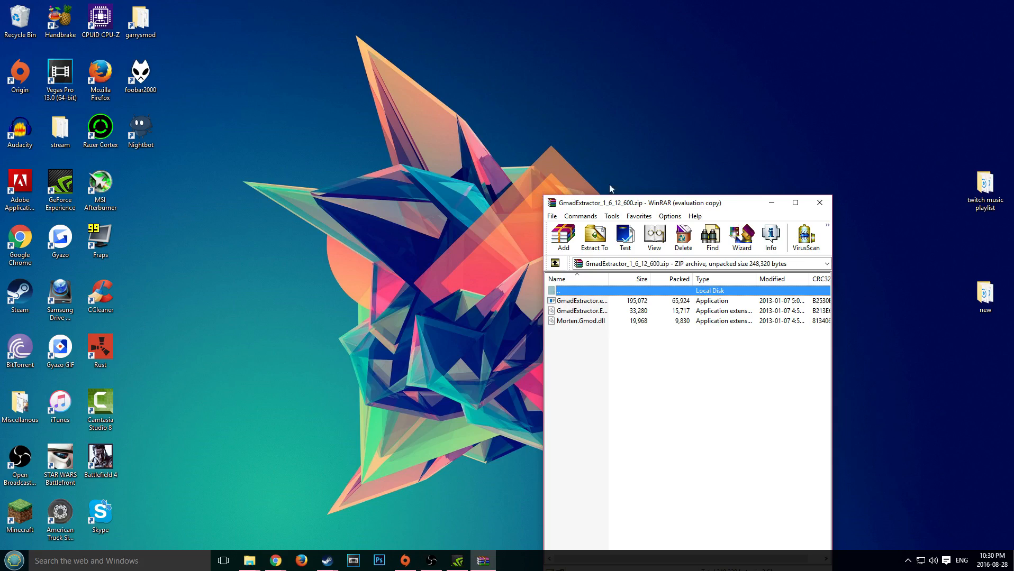
{"action": "mouse_move", "coordinate": [770, 203]}
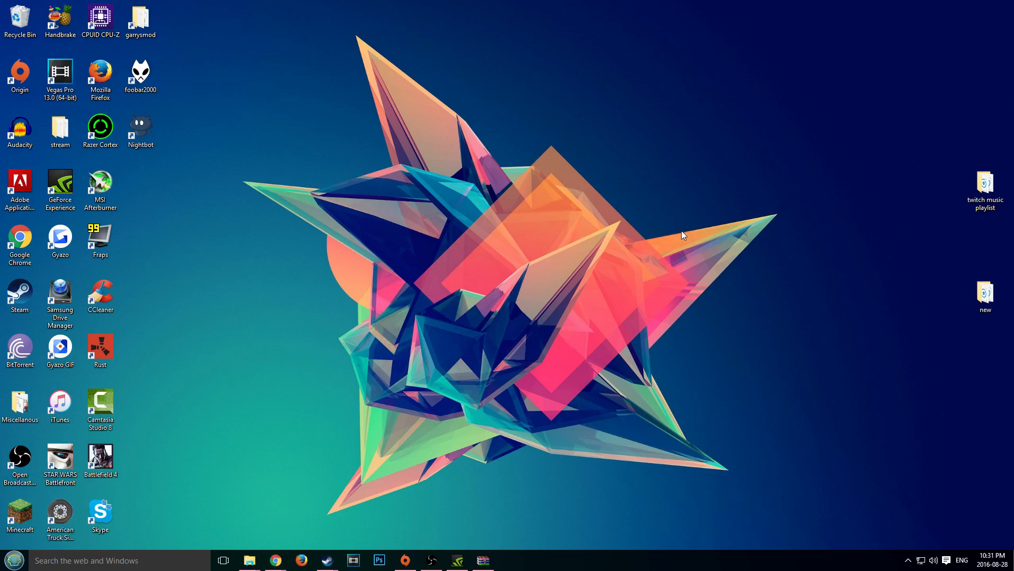
{"action": "mouse_move", "coordinate": [259, 484]}
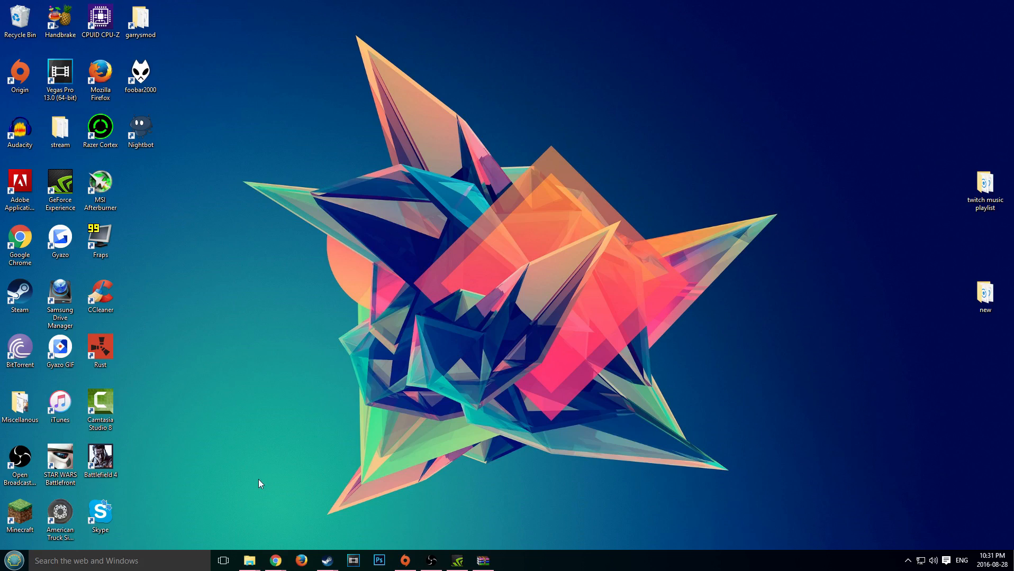
{"action": "mouse_move", "coordinate": [444, 504]}
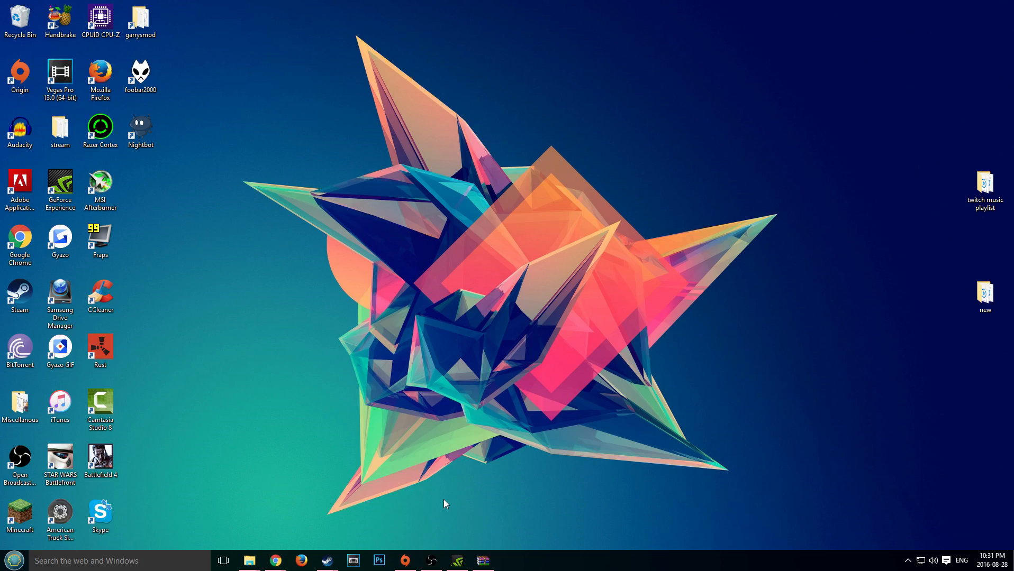
Subscribe to the gm_bathhouse workshop map by Voxiesarmy, then minimize Steam
{"action": "left_click", "coordinate": [326, 560]}
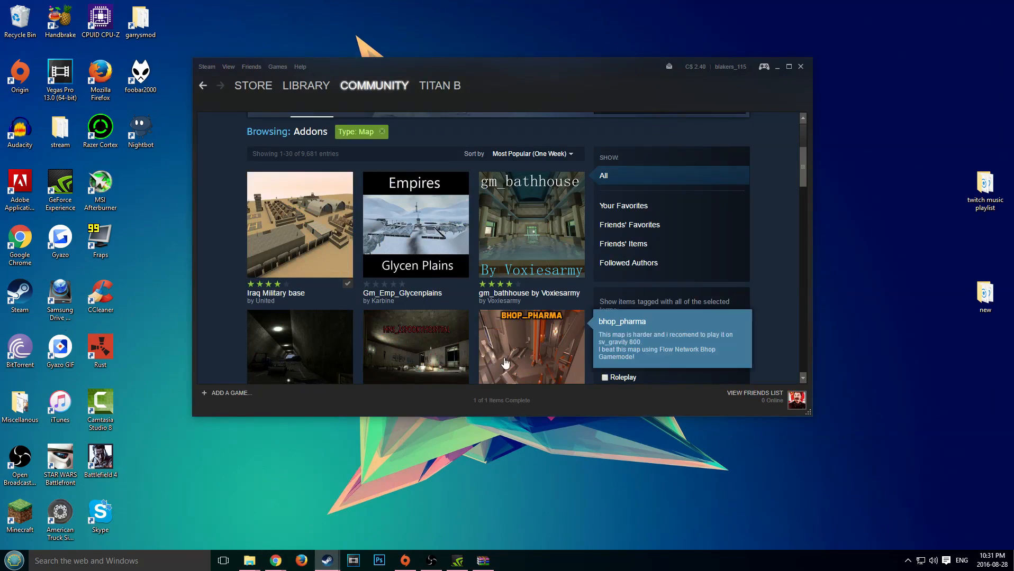
{"action": "left_click", "coordinate": [373, 84]}
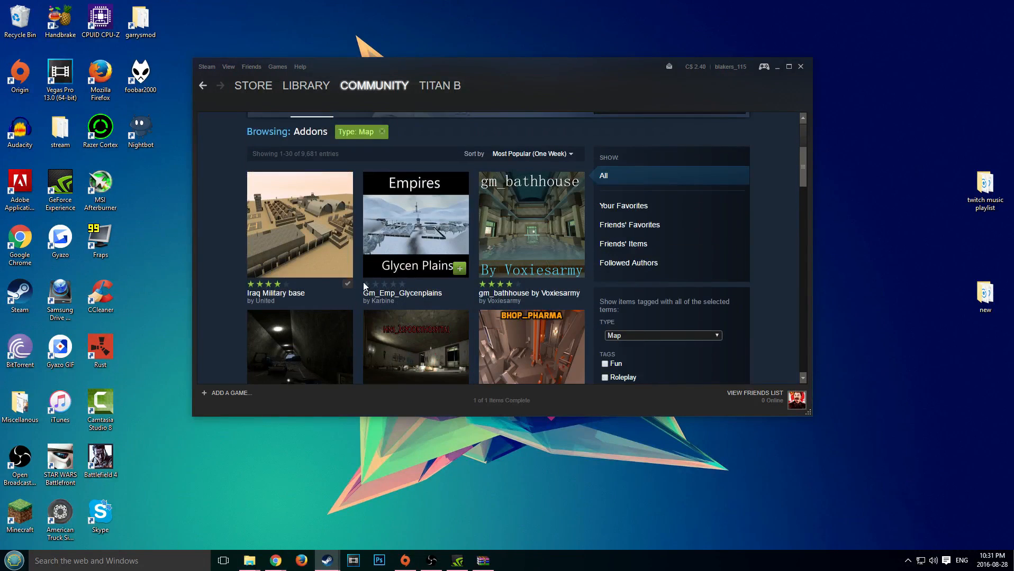
{"action": "mouse_move", "coordinate": [538, 227]}
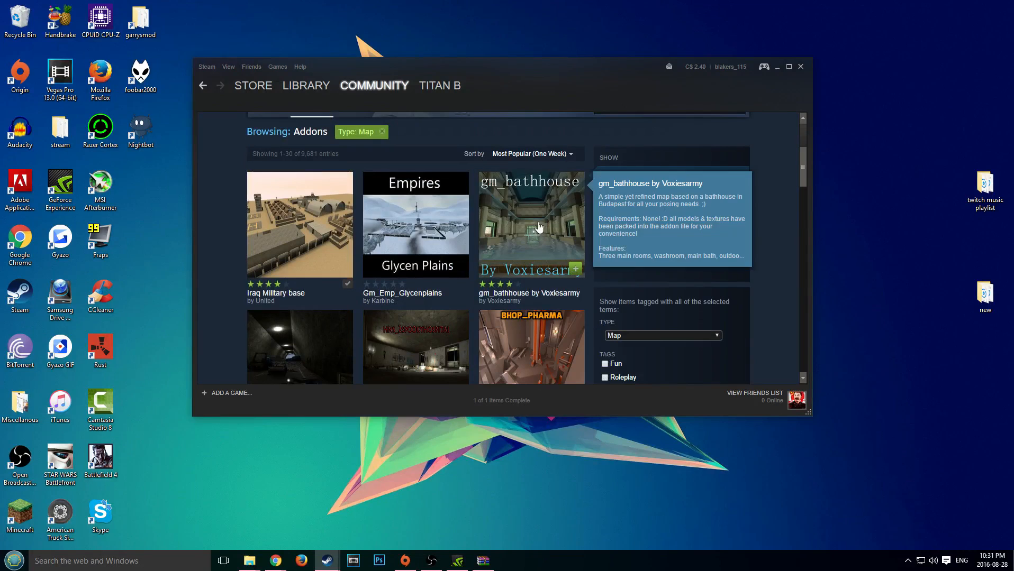
{"action": "mouse_move", "coordinate": [507, 230]}
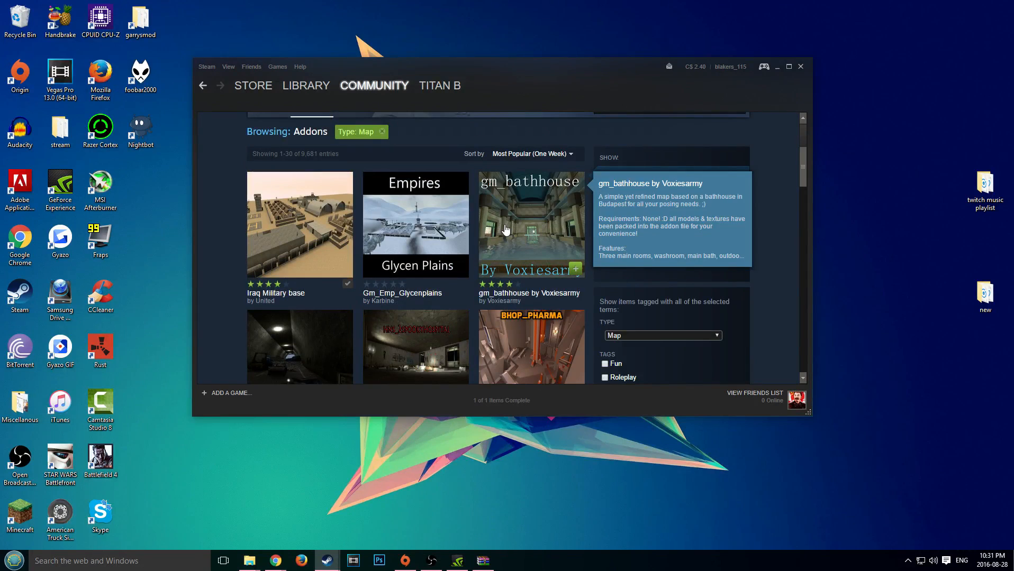
{"action": "left_click", "coordinate": [530, 224]}
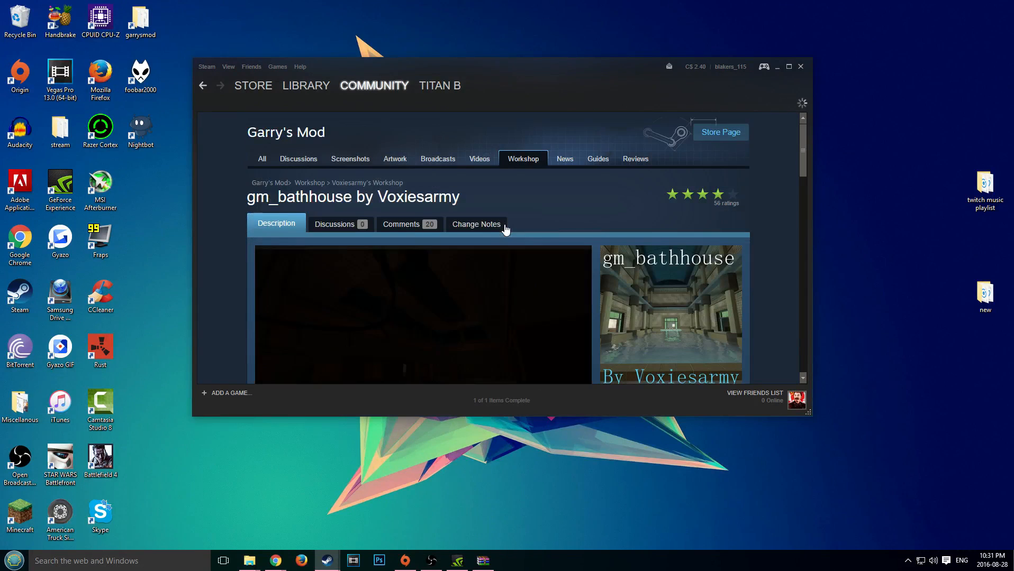
{"action": "scroll", "scroll_direction": "down", "scroll_amount": 3}
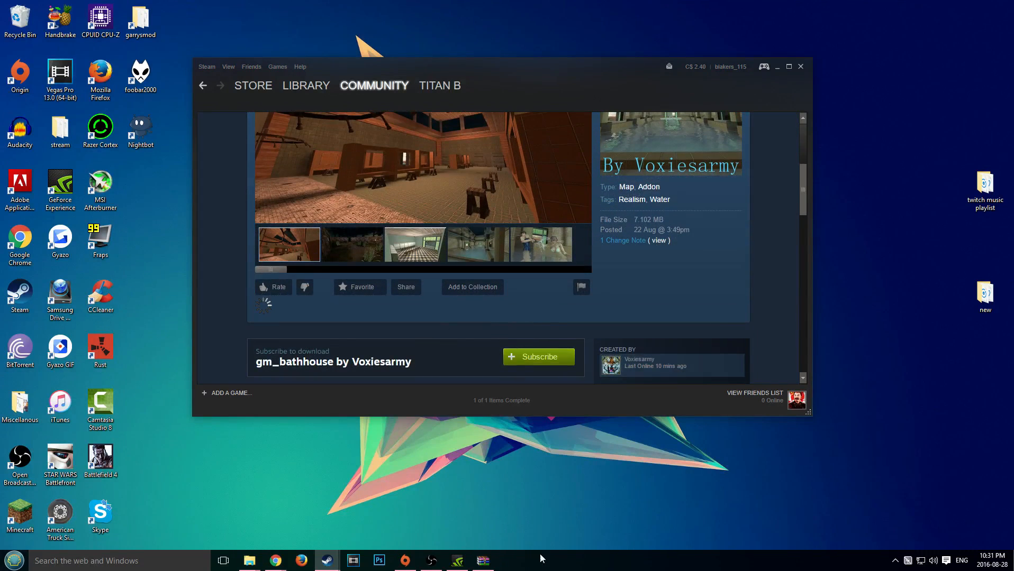
{"action": "left_click", "coordinate": [537, 356]}
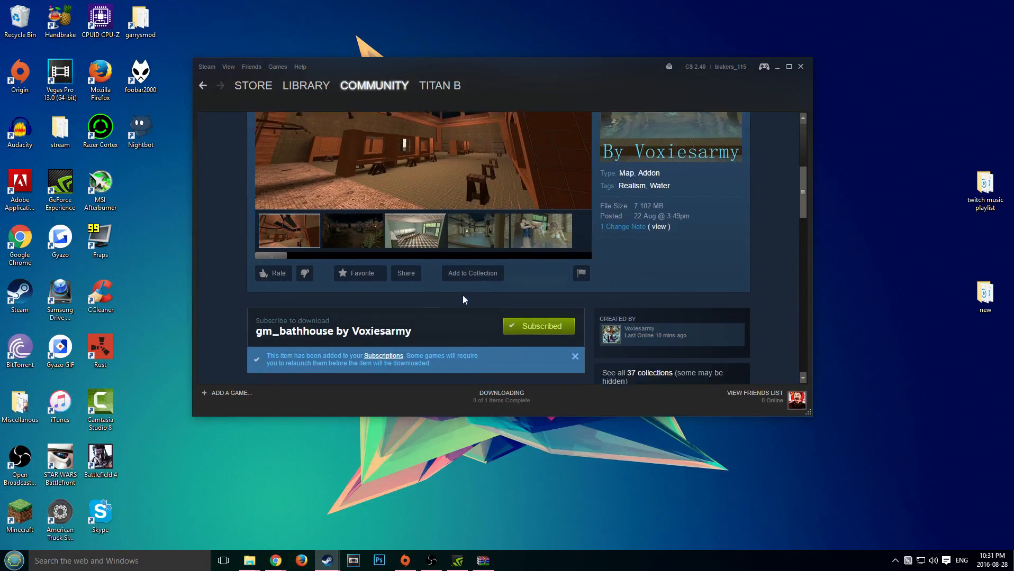
{"action": "scroll", "scroll_direction": "down", "scroll_amount": 3}
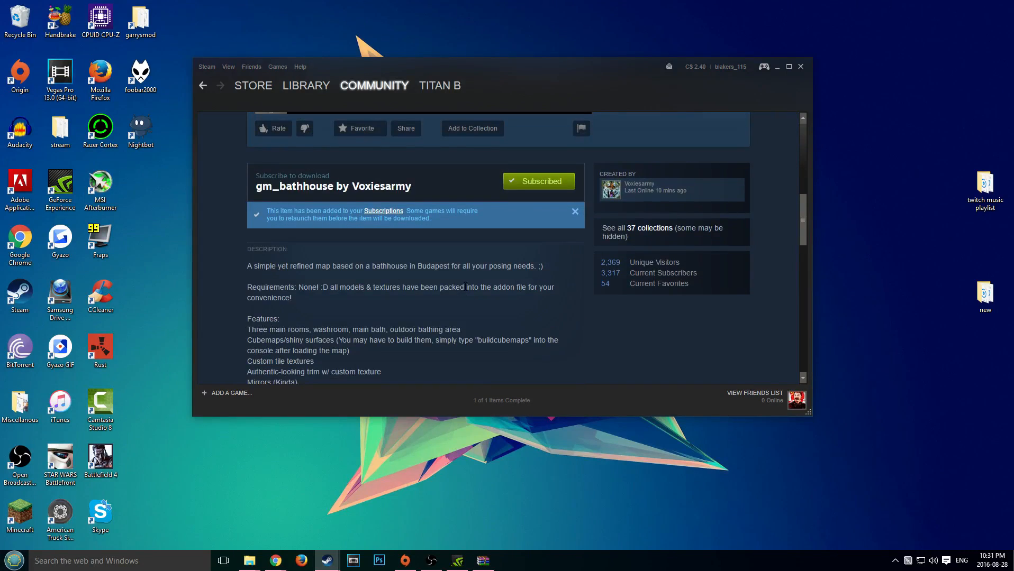
{"action": "mouse_move", "coordinate": [474, 276]}
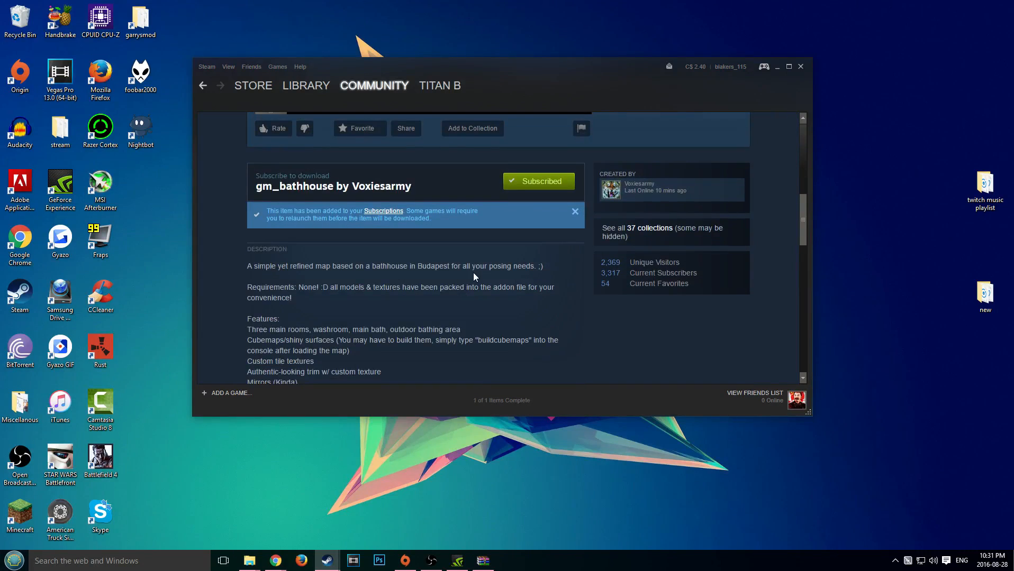
{"action": "left_click", "coordinate": [777, 66]}
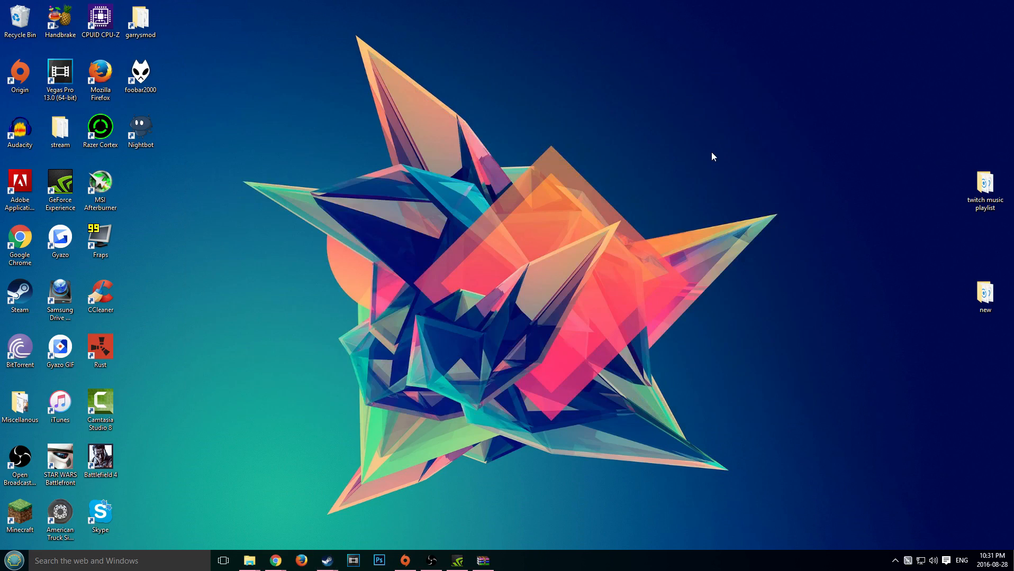
{"action": "mouse_move", "coordinate": [403, 493]}
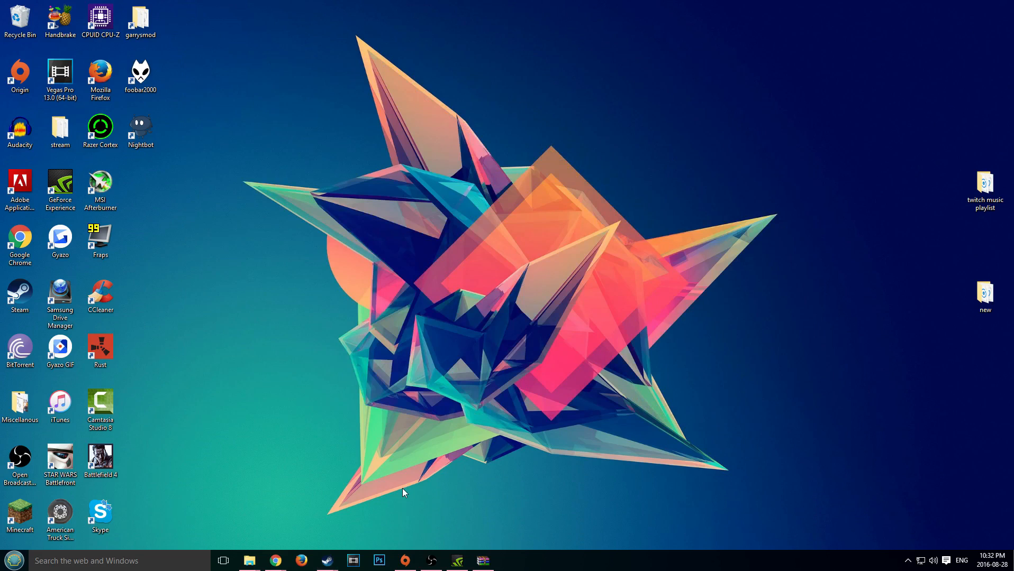
{"action": "mouse_move", "coordinate": [278, 543]}
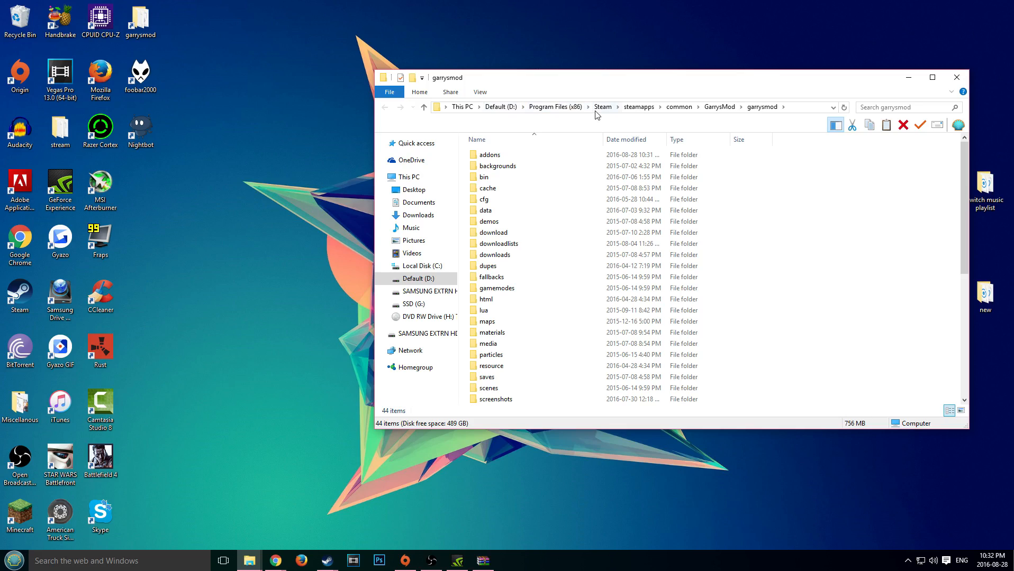
{"action": "mouse_move", "coordinate": [719, 107]}
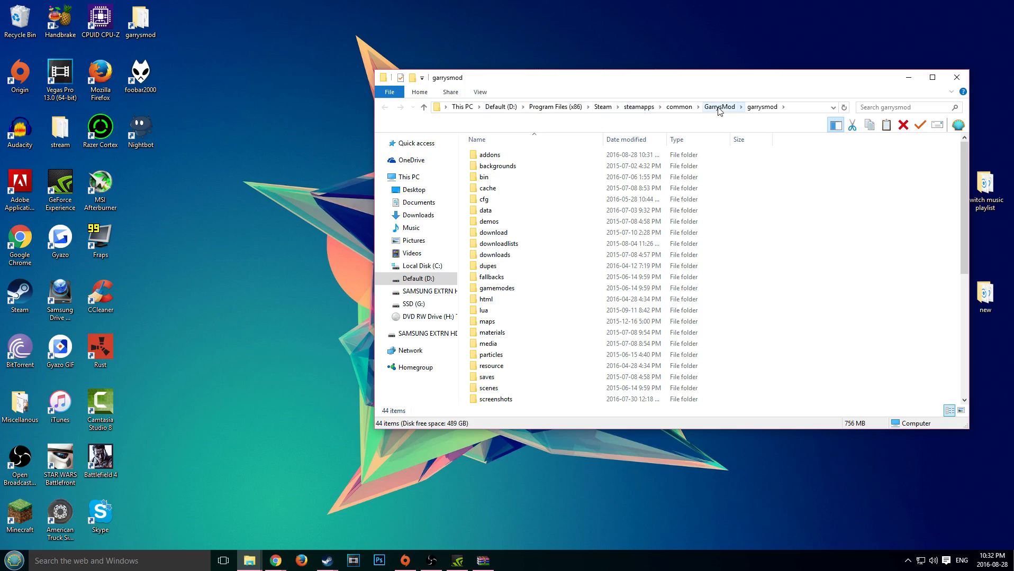
Search the garrysmod addons folder for gm_bathhouse_by_voxiesarmy_749838225.gma and copy it to the desktop
{"action": "left_click", "coordinate": [719, 107]}
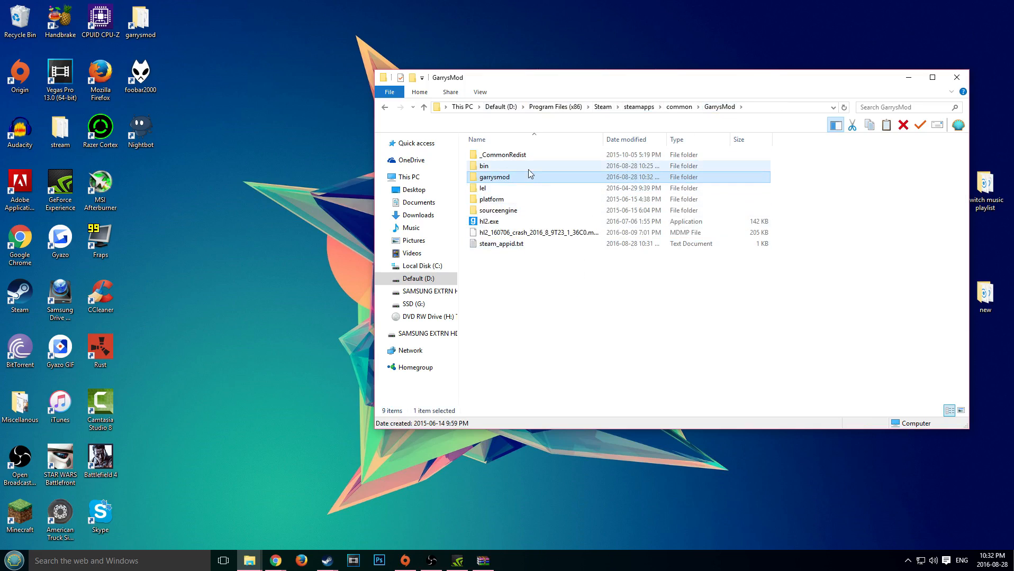
{"action": "double_click", "coordinate": [495, 176]}
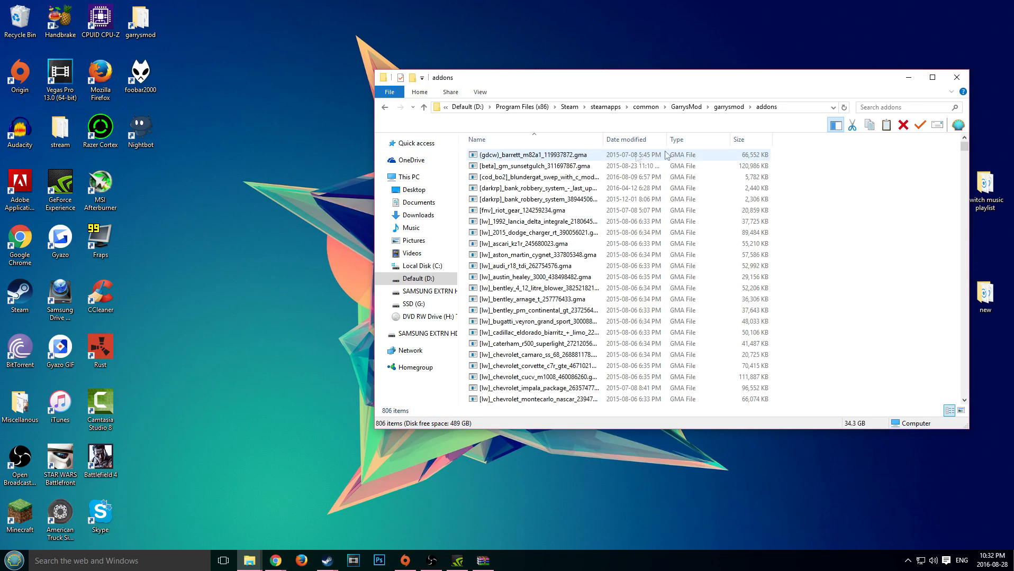
{"action": "left_click", "coordinate": [905, 108]}
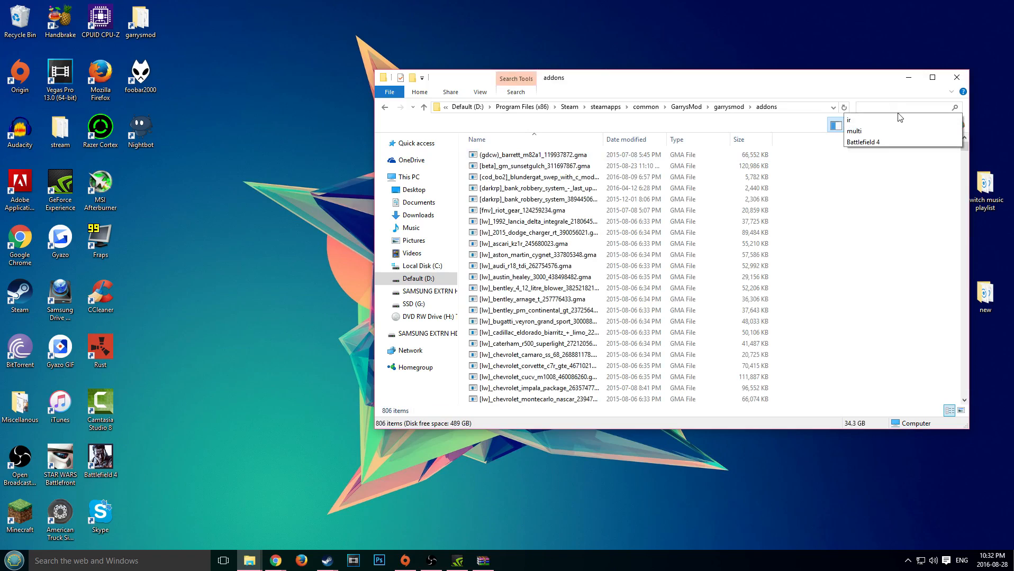
{"action": "type", "text": "bat"}
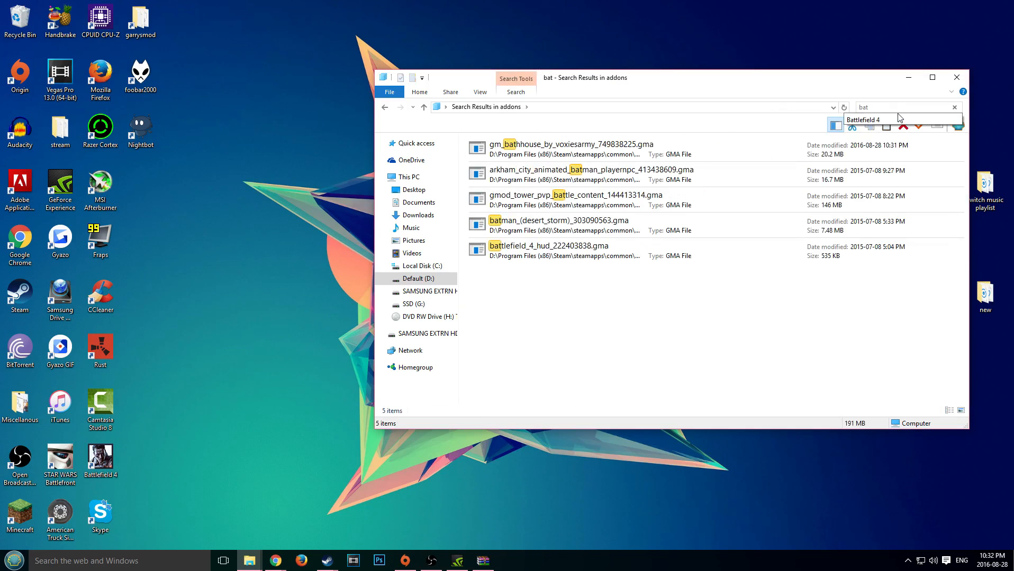
{"action": "left_click", "coordinate": [576, 144]}
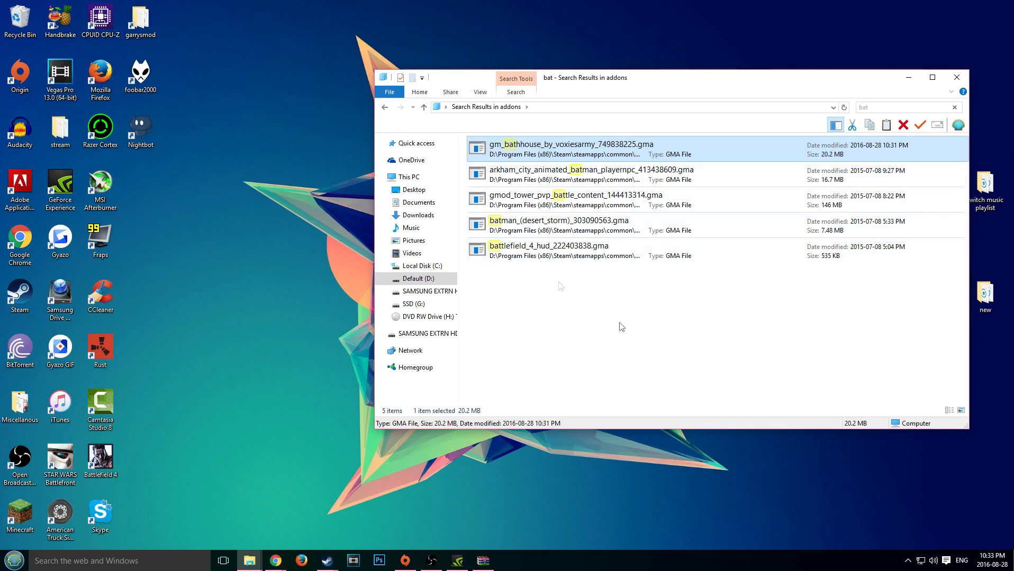
{"action": "mouse_move", "coordinate": [589, 166]}
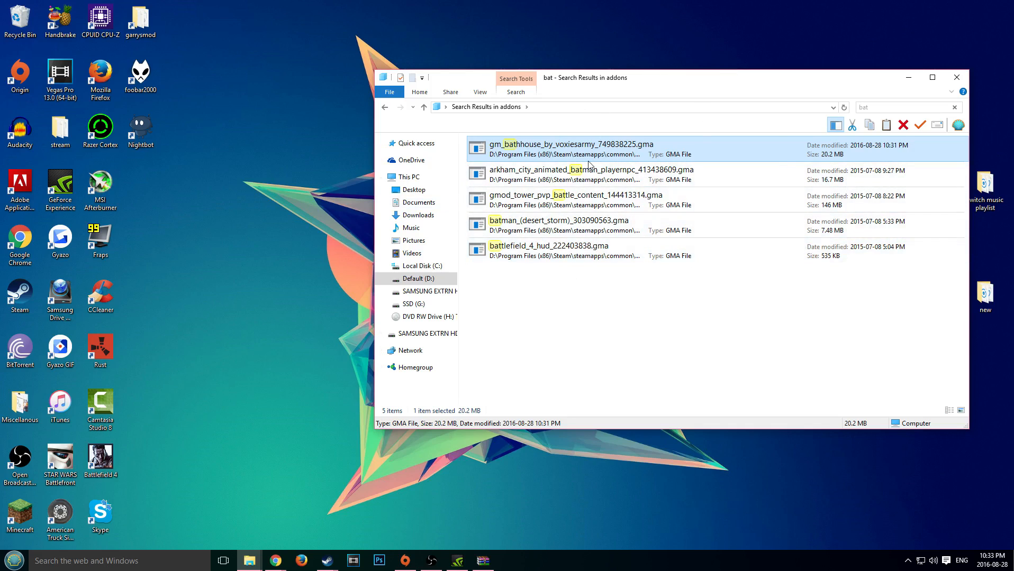
{"action": "mouse_move", "coordinate": [770, 201]}
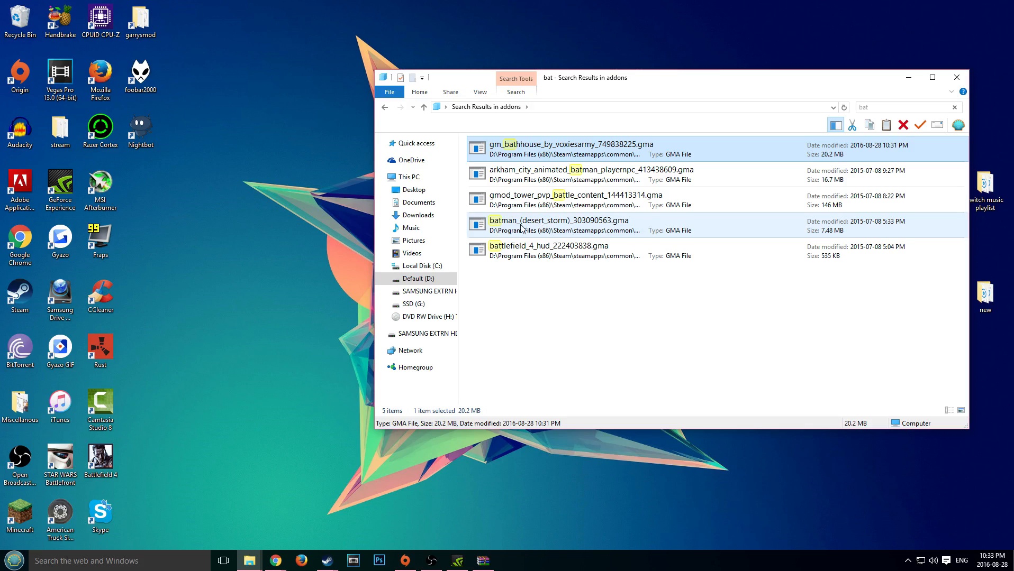
{"action": "left_click", "coordinate": [579, 175]}
{"action": "type", "text": "gm_bi"}
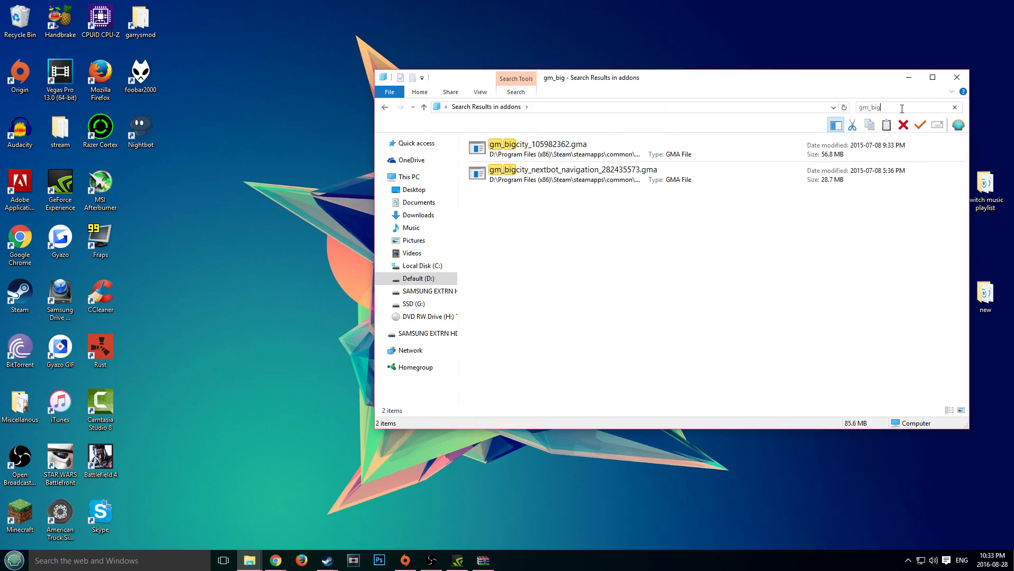
{"action": "type", "text": "gm_f"}
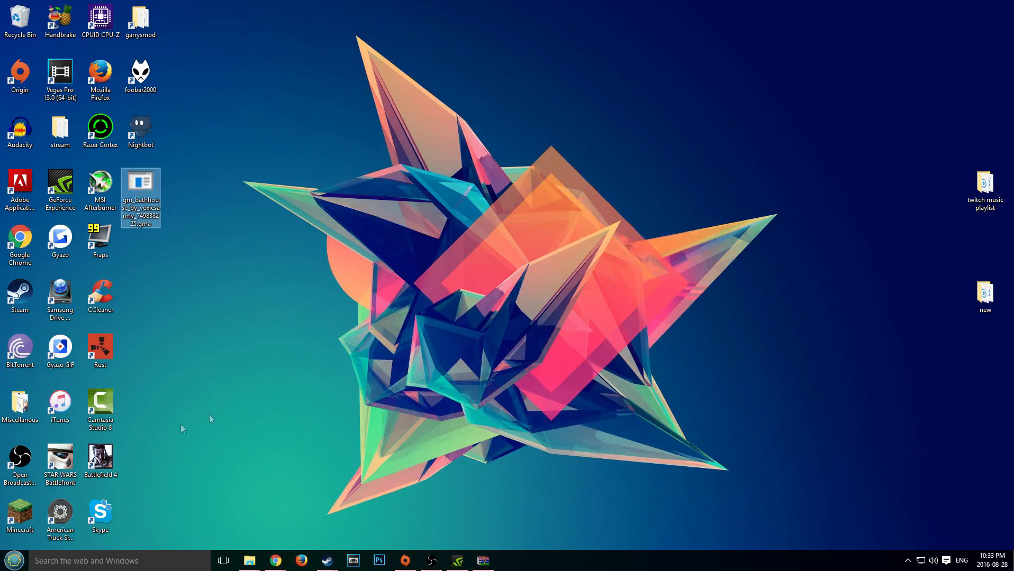
Centre the gm_bathhouse .gma on the desktop and place a new empty folder beside it
{"action": "left_click_drag", "start_coordinate": [140, 195], "coordinate": [461, 252]}
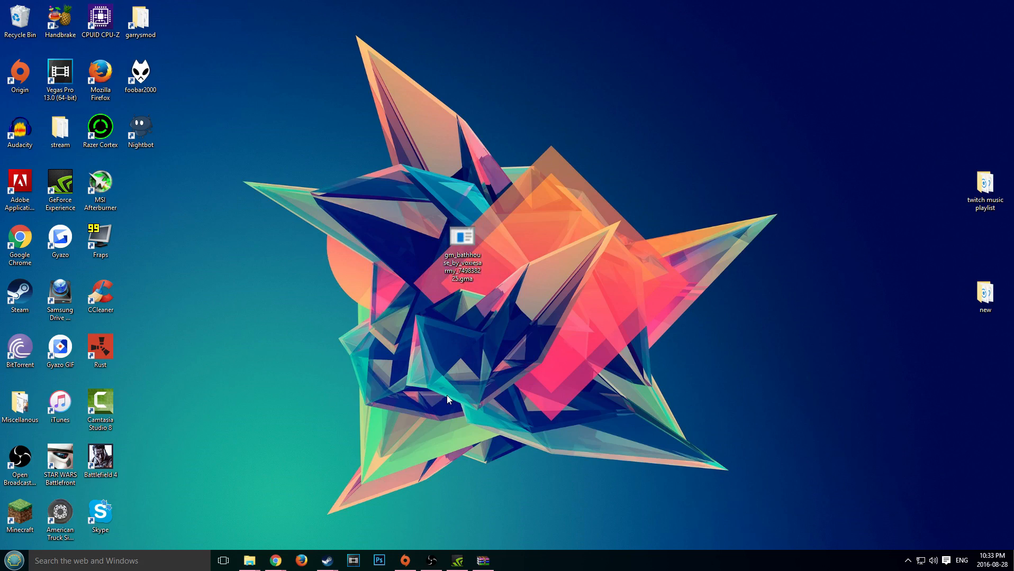
{"action": "right_click", "coordinate": [331, 285]}
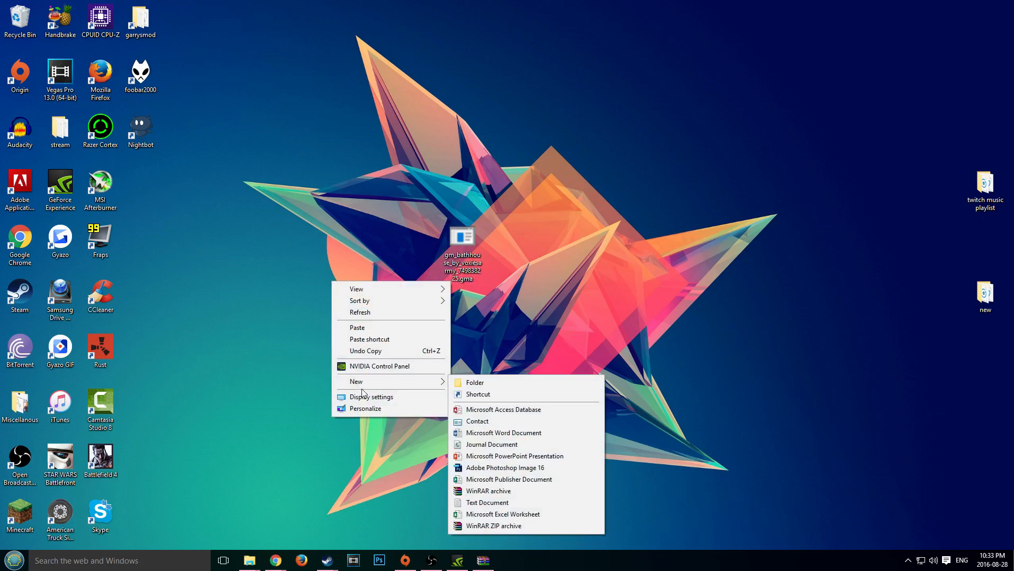
{"action": "left_click", "coordinate": [474, 382]}
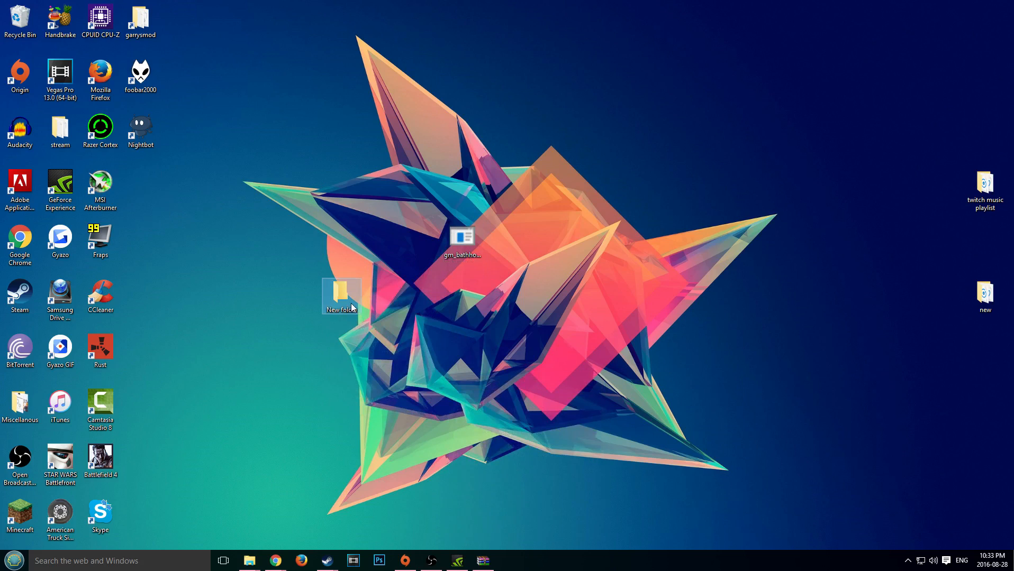
{"action": "left_click_drag", "start_coordinate": [342, 296], "coordinate": [421, 236]}
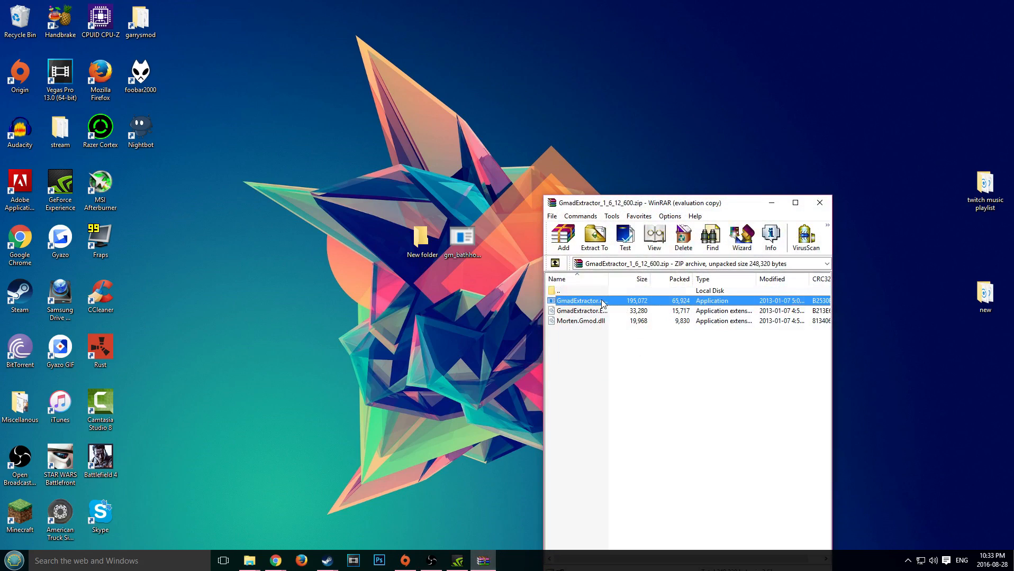
Run GmadExtractor from the WinRAR archive and load the gm_bathhouse .gma from the Desktop
{"action": "double_click", "coordinate": [579, 300]}
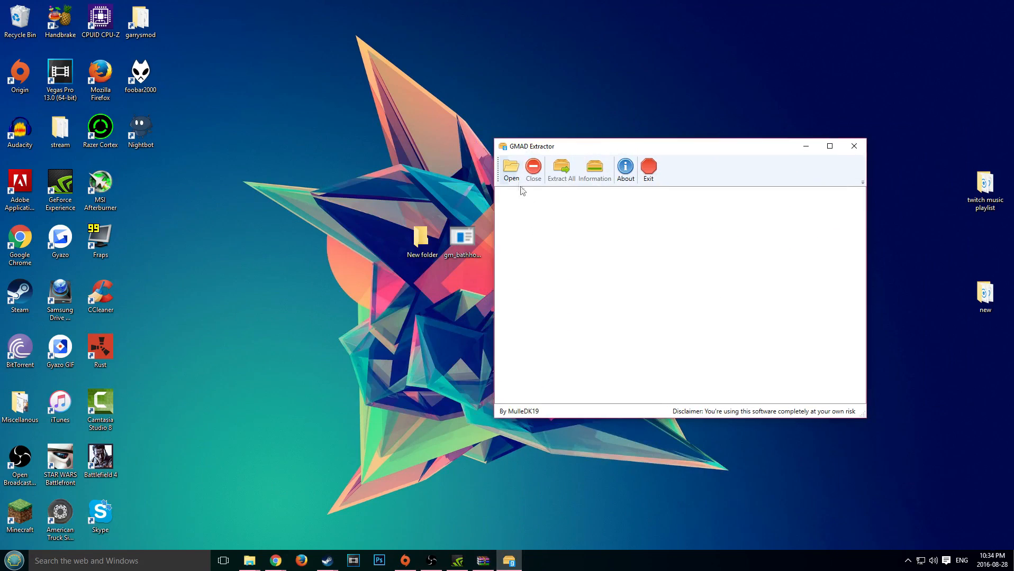
{"action": "left_click", "coordinate": [510, 170]}
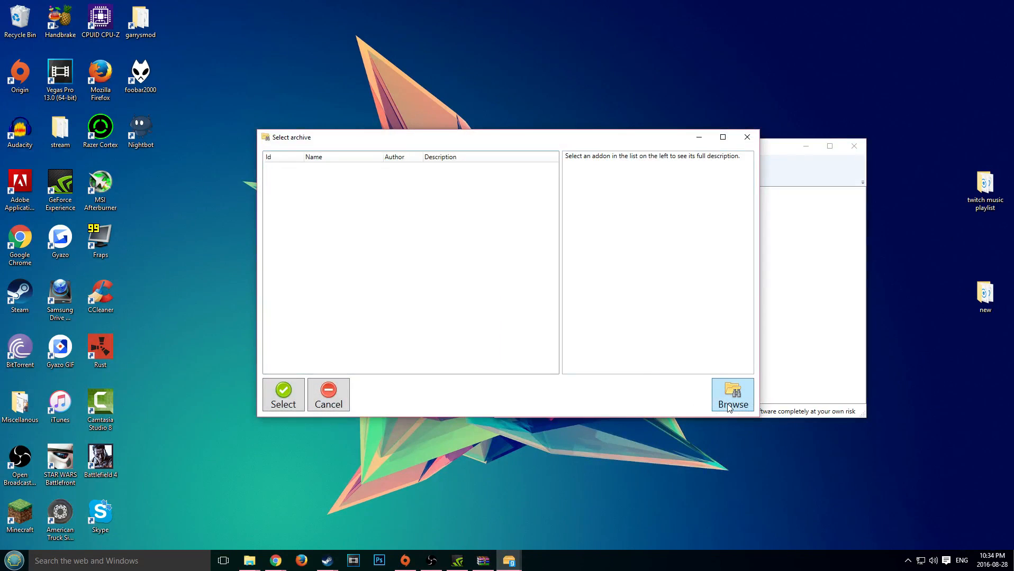
{"action": "left_click", "coordinate": [732, 395]}
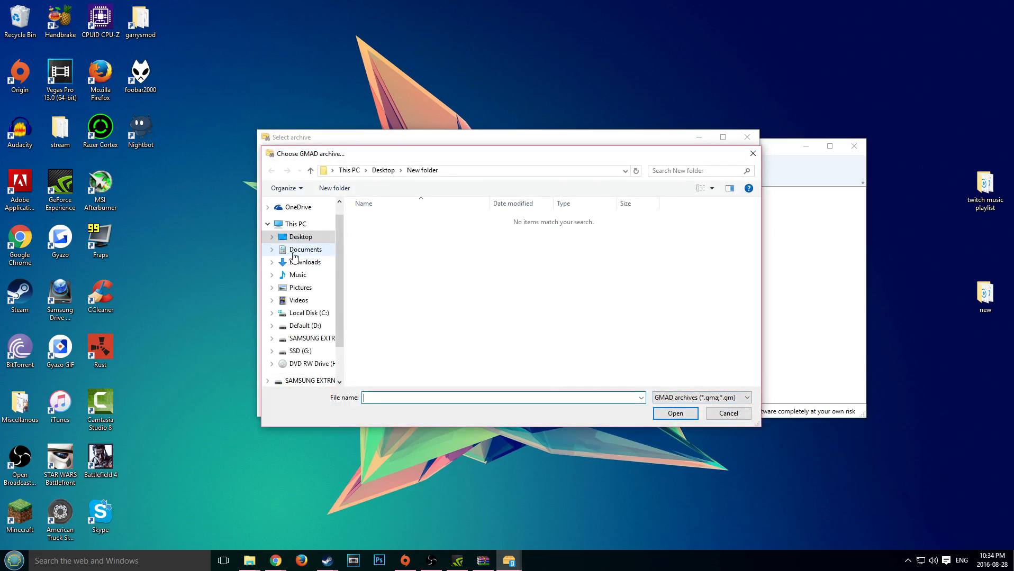
{"action": "left_click", "coordinate": [300, 237]}
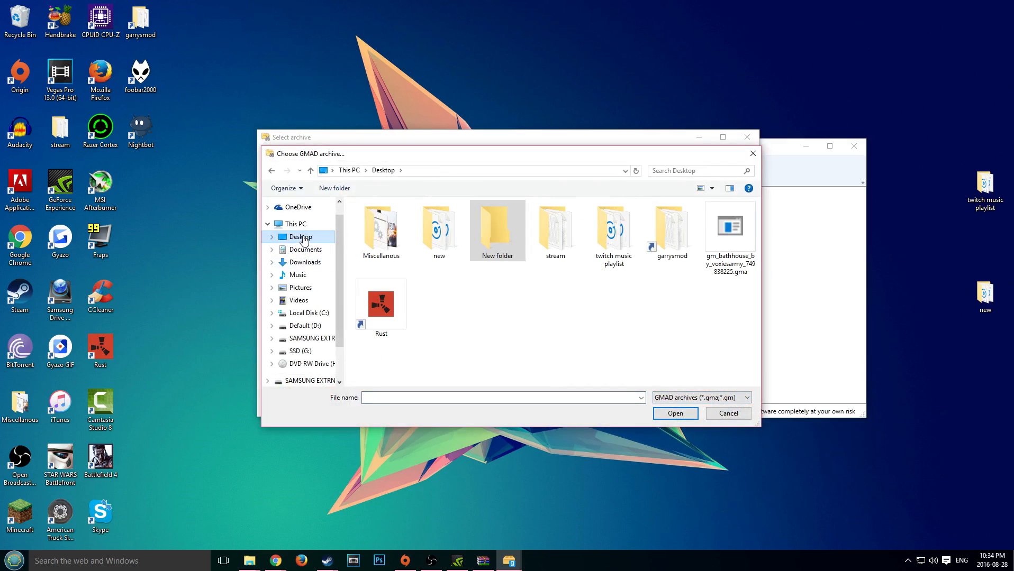
{"action": "left_click", "coordinate": [675, 414]}
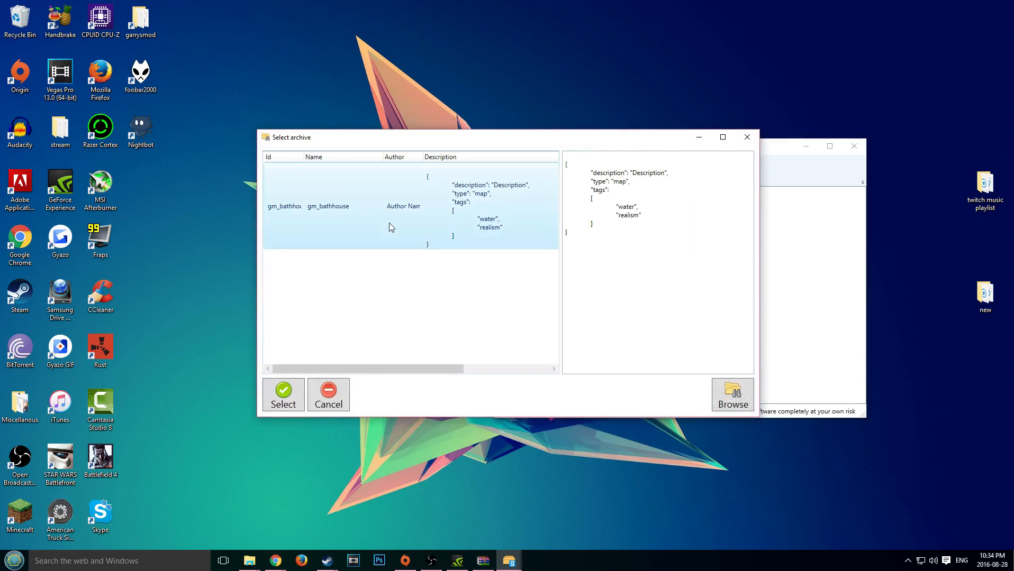
{"action": "mouse_move", "coordinate": [397, 224]}
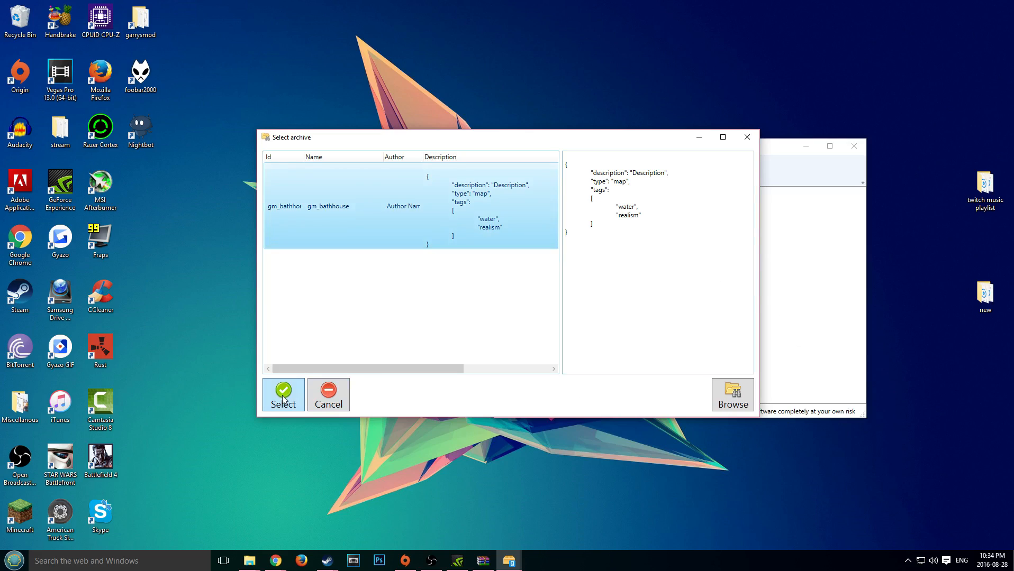
{"action": "left_click", "coordinate": [282, 394]}
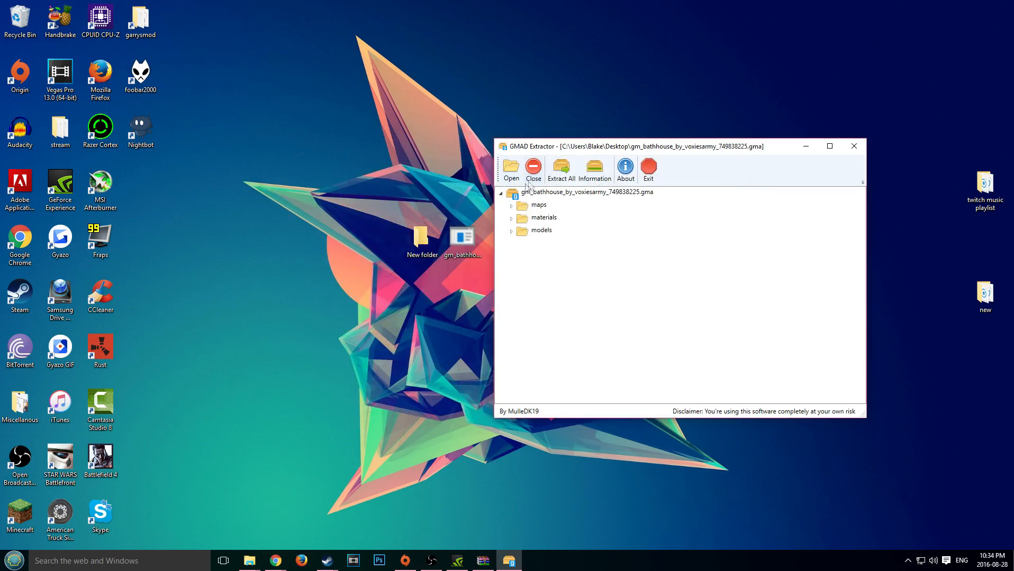
Extract all gm_bathhouse files into the desktop New folder and dismiss the success message
{"action": "left_click", "coordinate": [560, 169]}
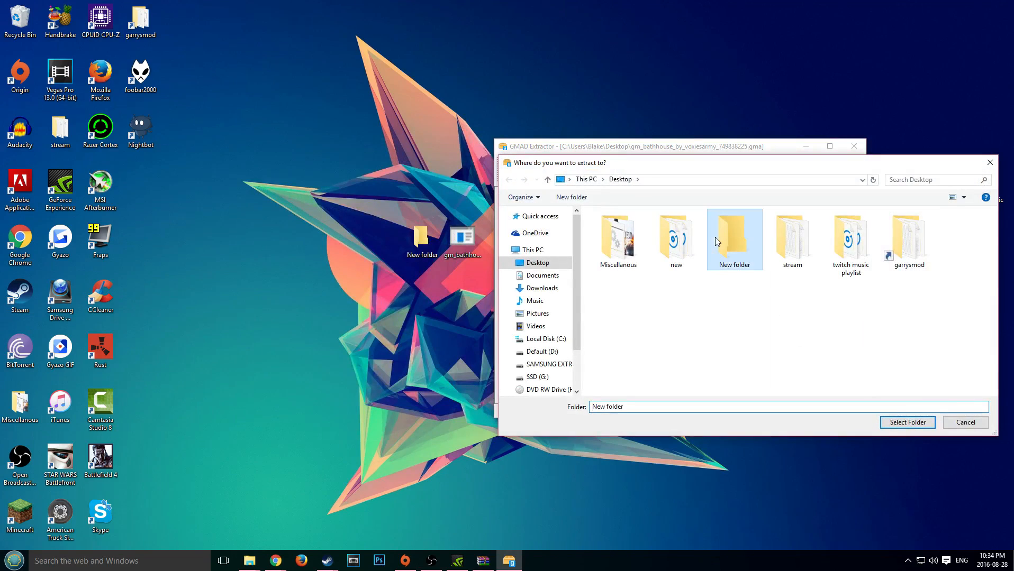
{"action": "left_click", "coordinate": [906, 422]}
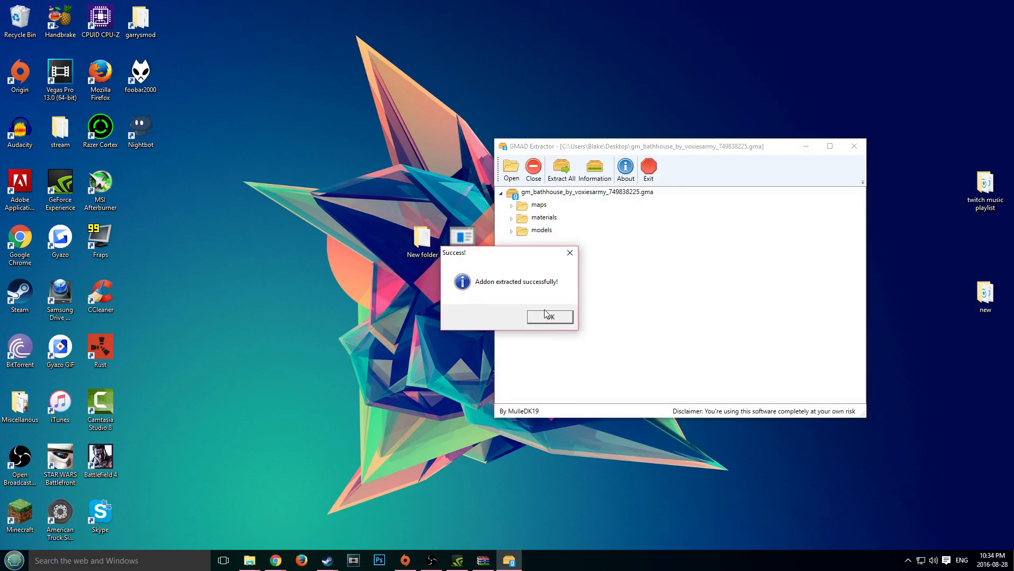
{"action": "left_click", "coordinate": [549, 315]}
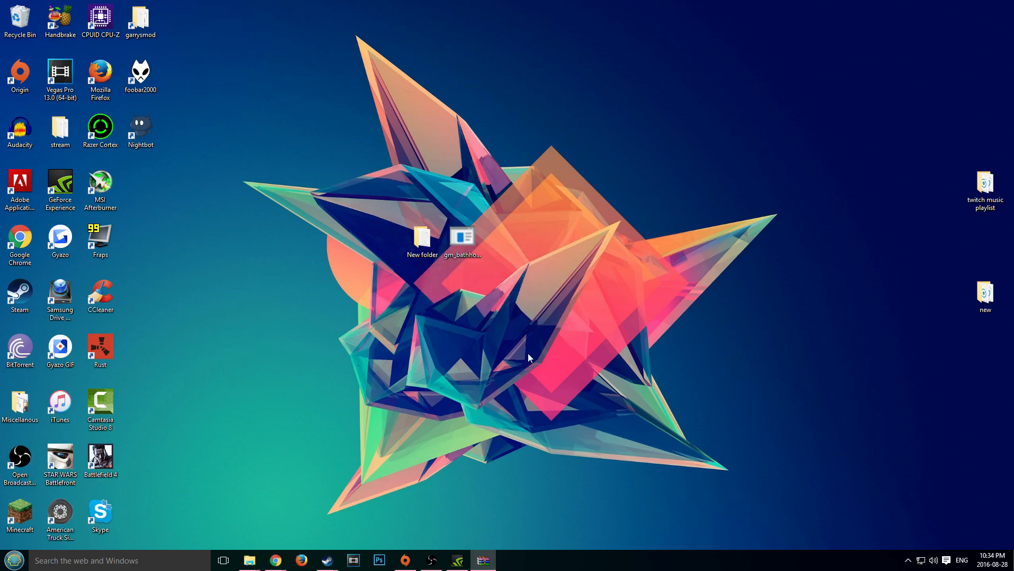
Open New folder's maps subfolder and copy gm_bathhouse.bsp
{"action": "double_click", "coordinate": [421, 237]}
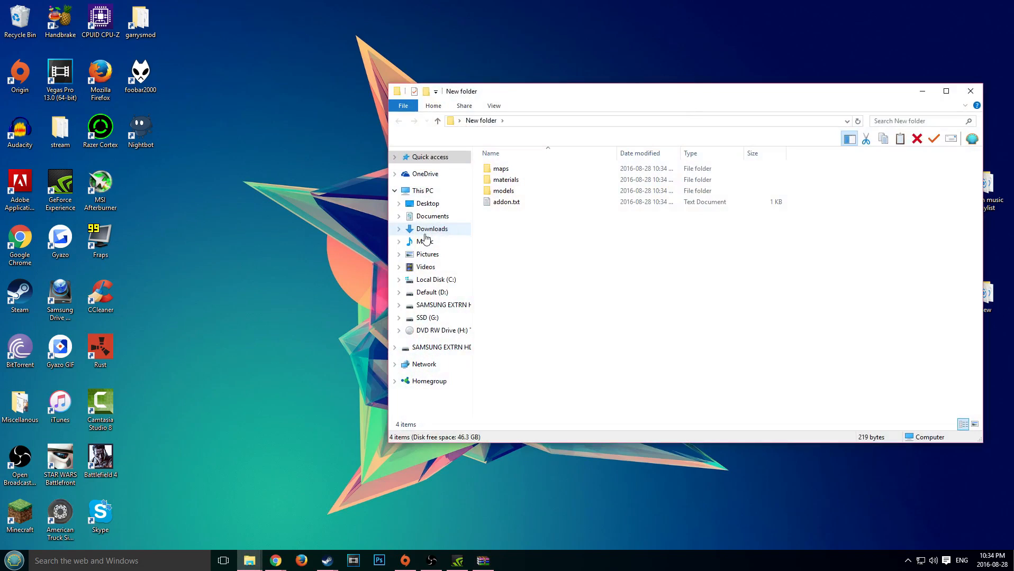
{"action": "double_click", "coordinate": [500, 168]}
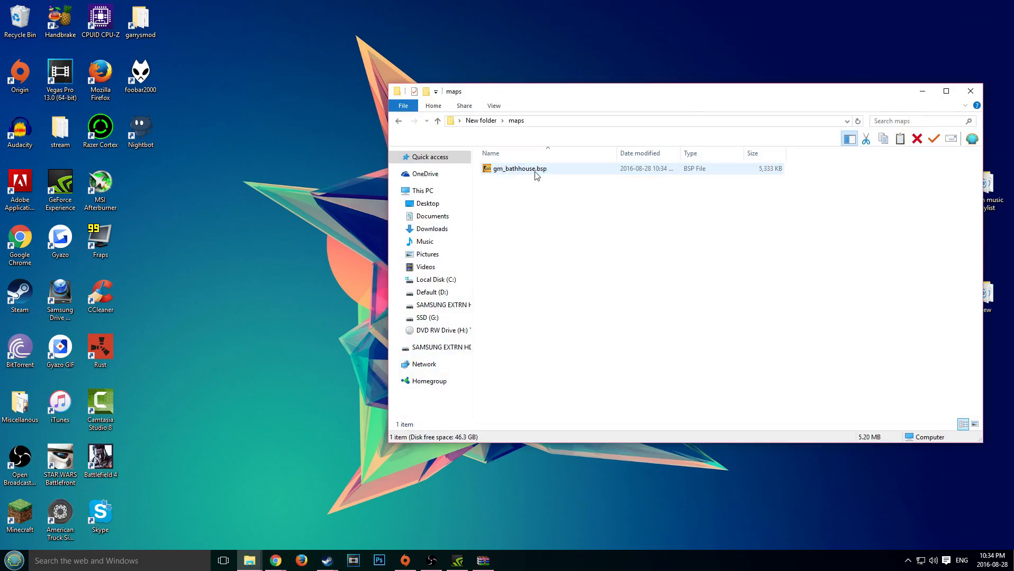
{"action": "left_click", "coordinate": [518, 168]}
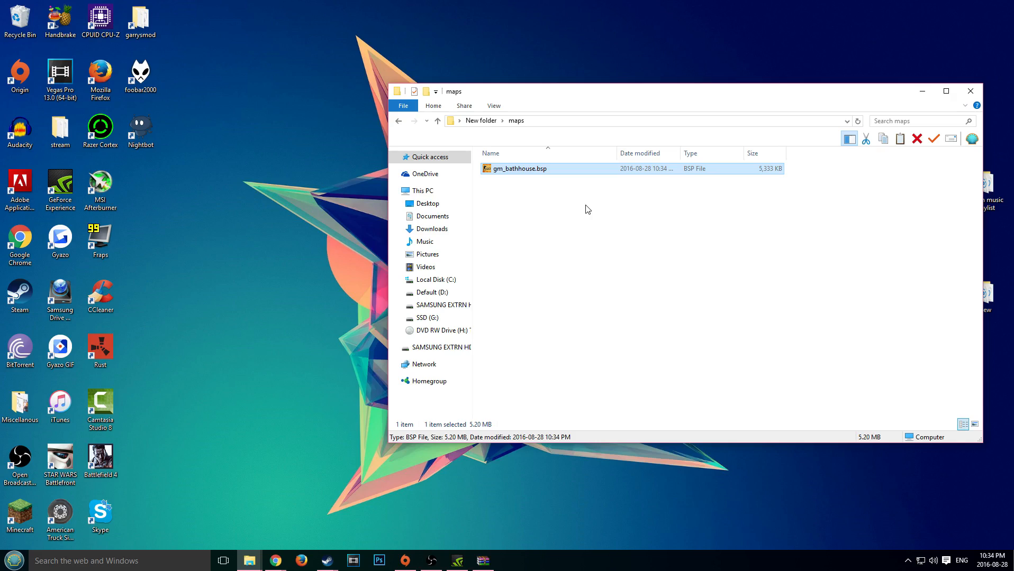
{"action": "mouse_move", "coordinate": [474, 269]}
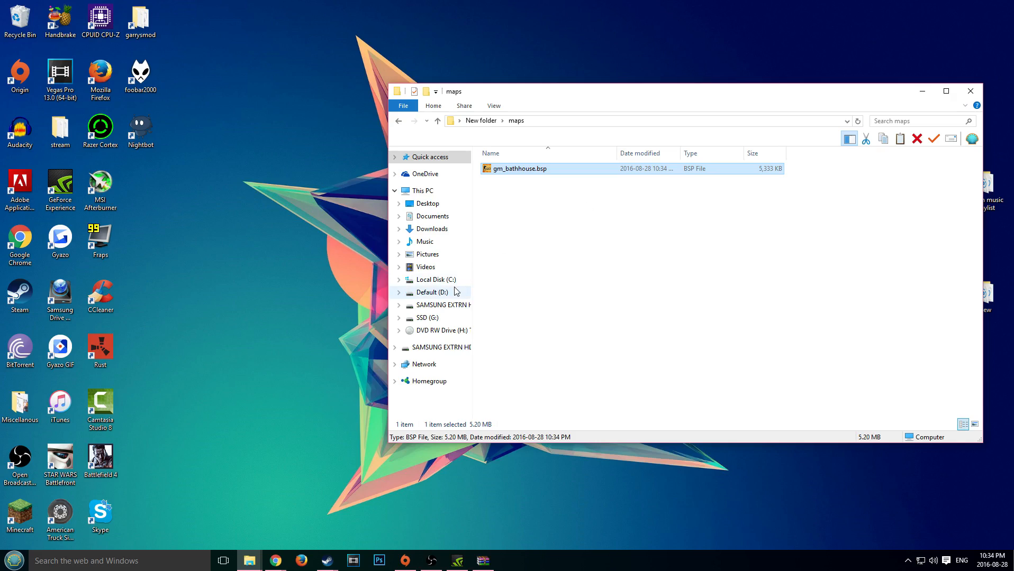
{"action": "mouse_move", "coordinate": [431, 279]}
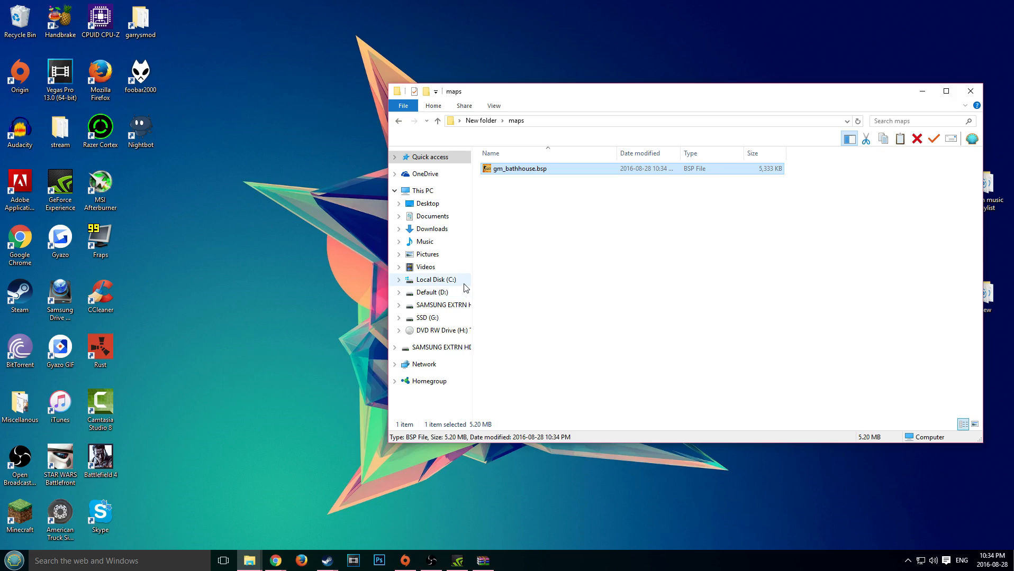
Paste gm_bathhouse.bsp into D:\gmod\garrysmod\maps and right-click the pasted file
{"action": "left_click", "coordinate": [431, 292]}
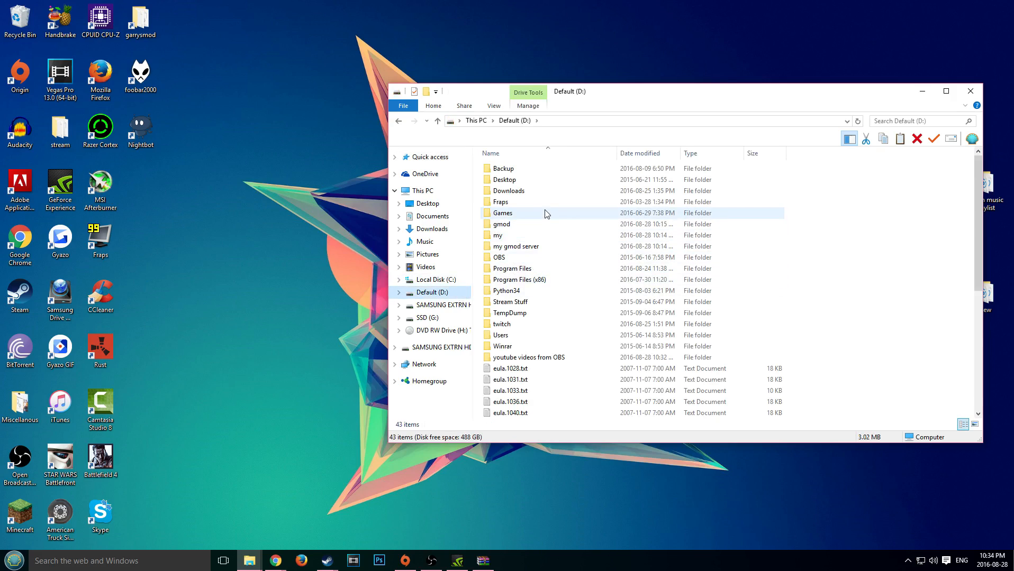
{"action": "double_click", "coordinate": [501, 224]}
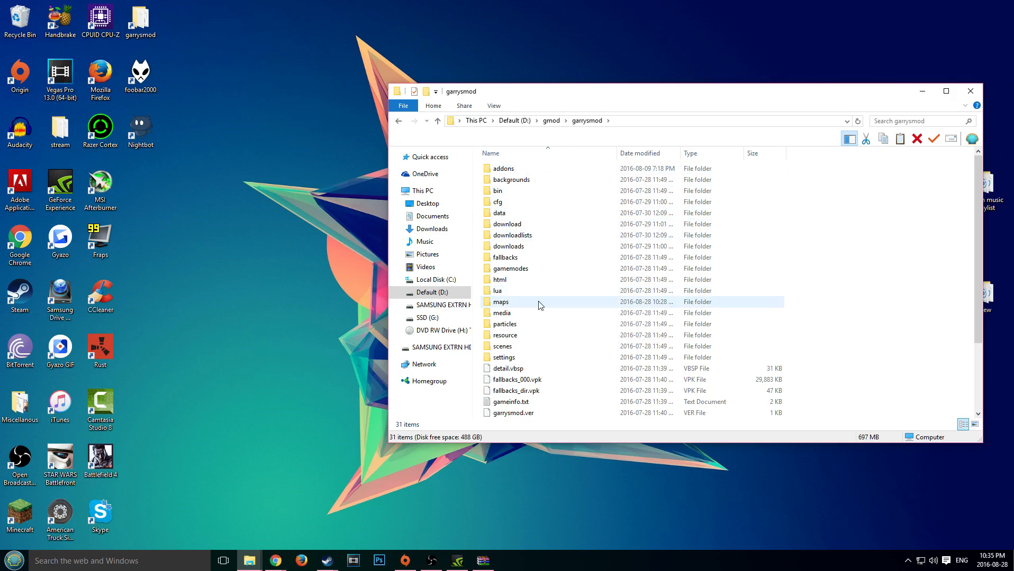
{"action": "double_click", "coordinate": [501, 302]}
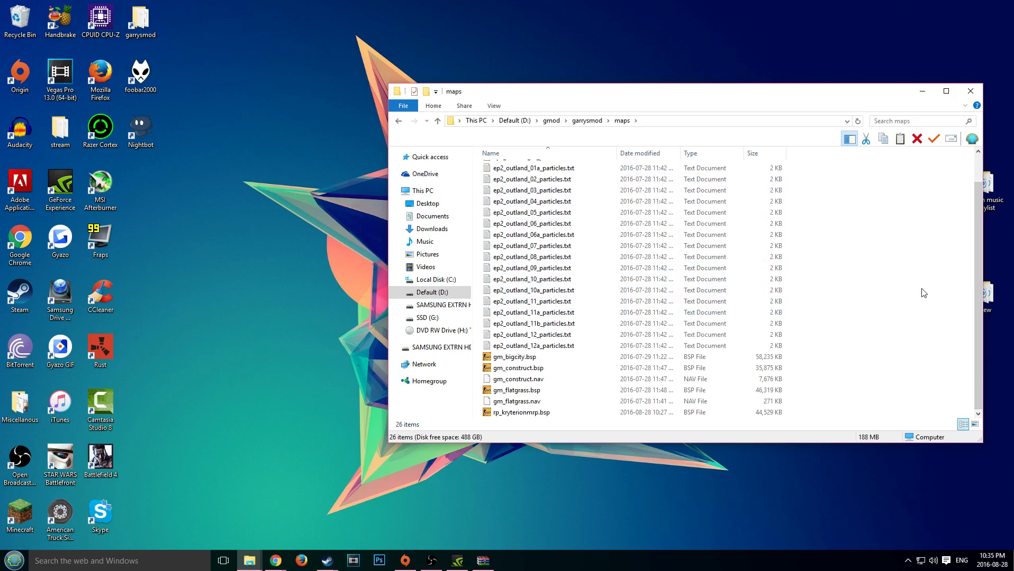
{"action": "left_click", "coordinate": [527, 345]}
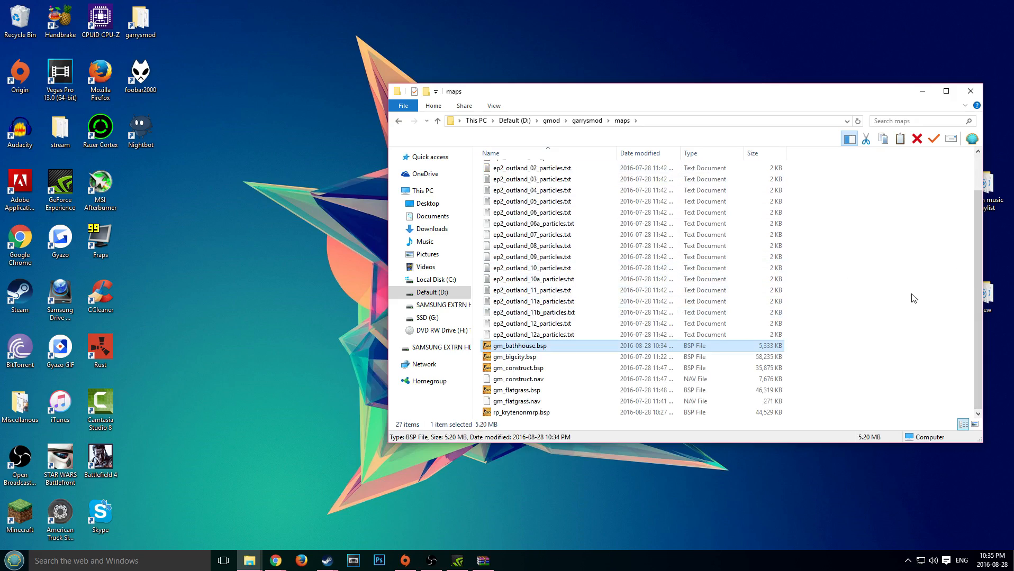
{"action": "mouse_move", "coordinate": [509, 350]}
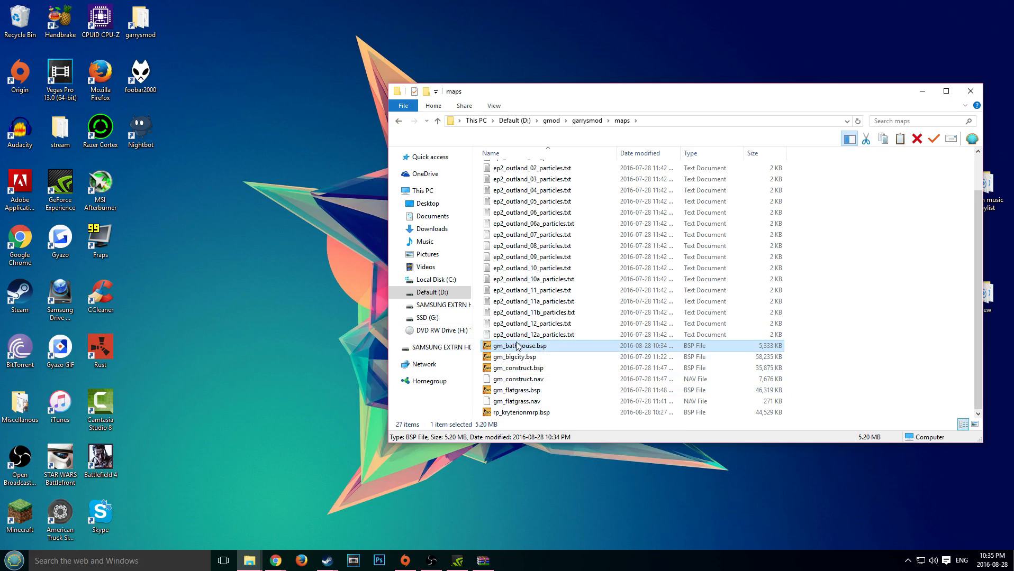
{"action": "mouse_move", "coordinate": [524, 347]}
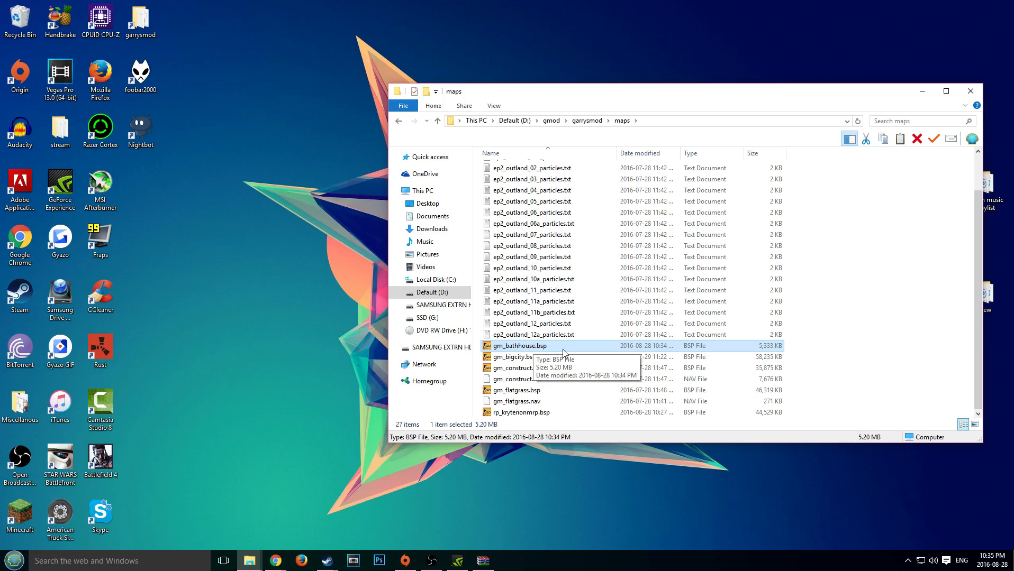
{"action": "right_click", "coordinate": [518, 346]}
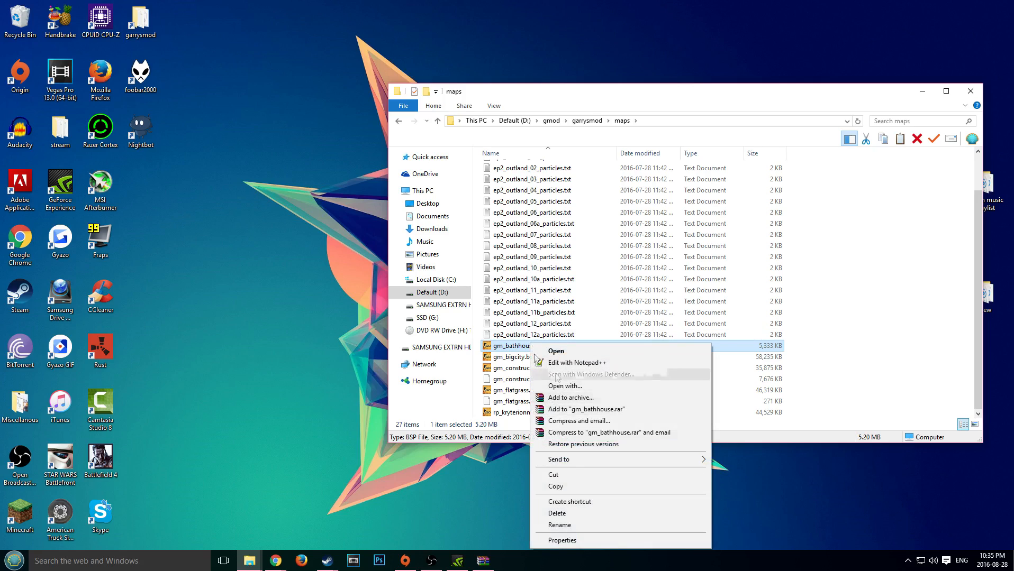
Copy the gm_bathhouse name from the rename field, then return to the gmod server folder
{"action": "left_click", "coordinate": [559, 525]}
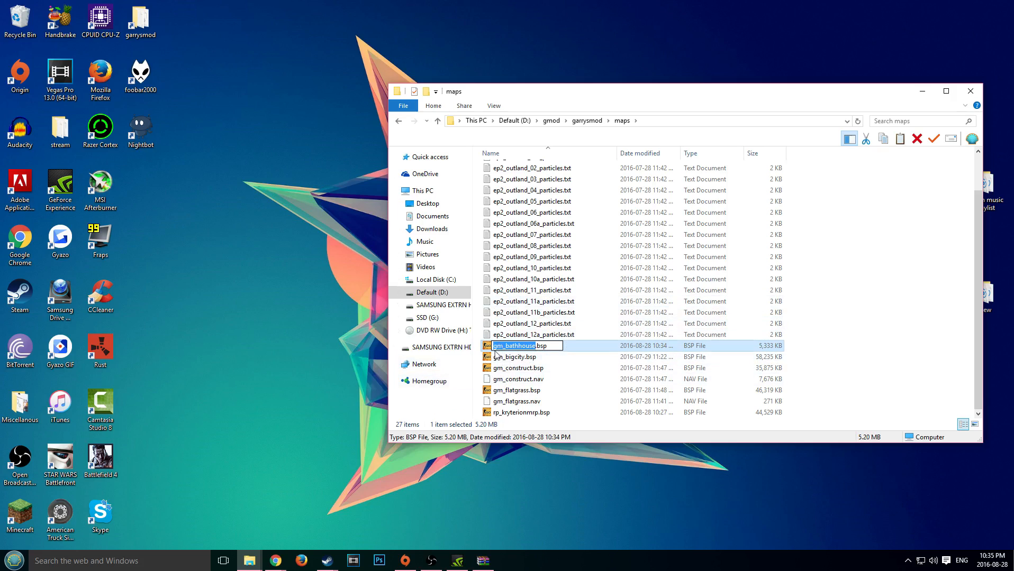
{"action": "left_click", "coordinate": [550, 346]}
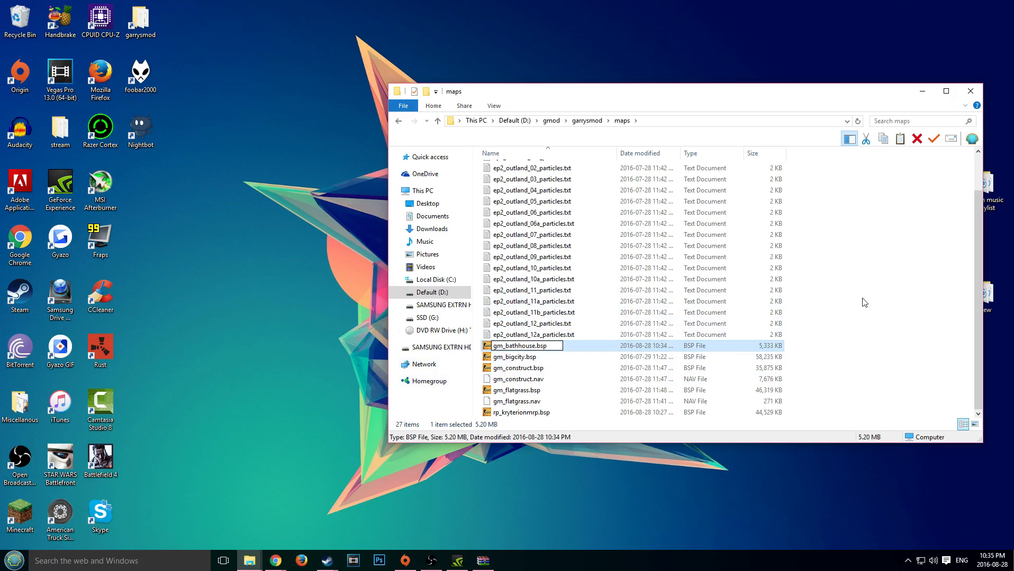
{"action": "left_click", "coordinate": [433, 292]}
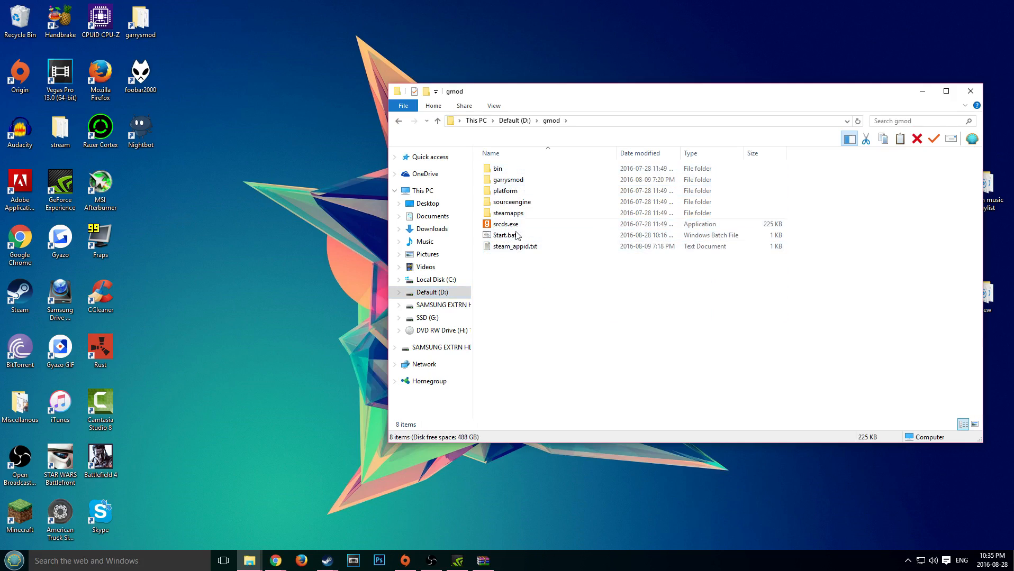
{"action": "mouse_move", "coordinate": [507, 234]}
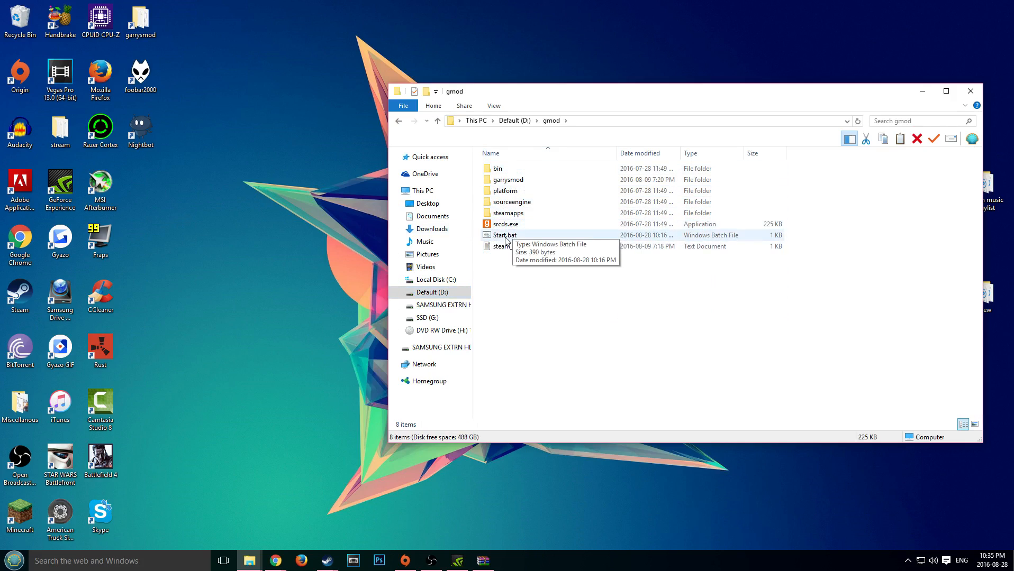
Open Start.bat from the gmod server folder in Notepad
{"action": "left_click", "coordinate": [504, 224]}
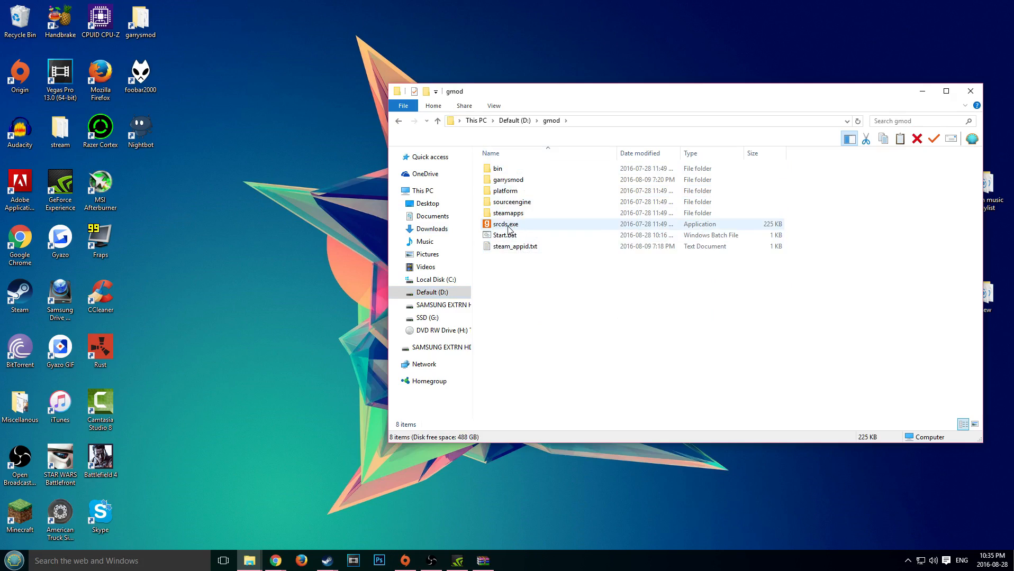
{"action": "mouse_move", "coordinate": [522, 230]}
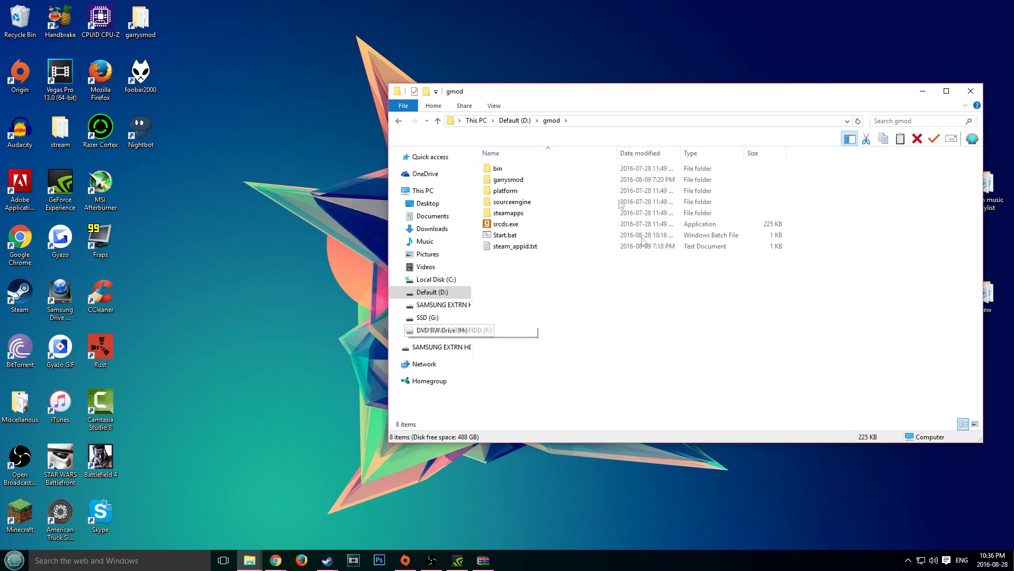
{"action": "right_click", "coordinate": [504, 234]}
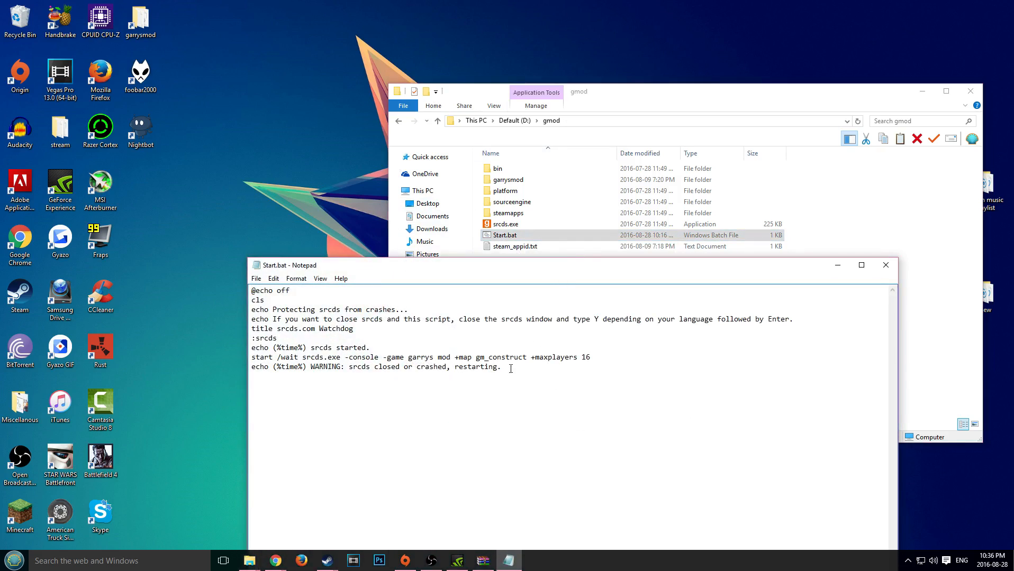
Change Start.bat's +map gm_construct to gm_bathhouse, save, and launch the server
{"action": "double_click", "coordinate": [510, 356]}
{"action": "type", "text": "bathhouse"}
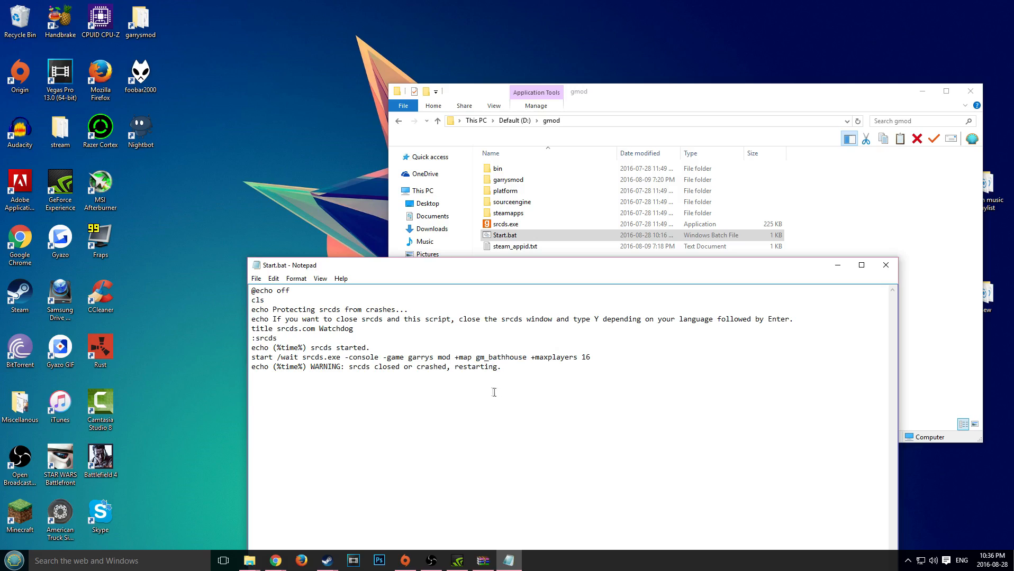
{"action": "mouse_move", "coordinate": [369, 331]}
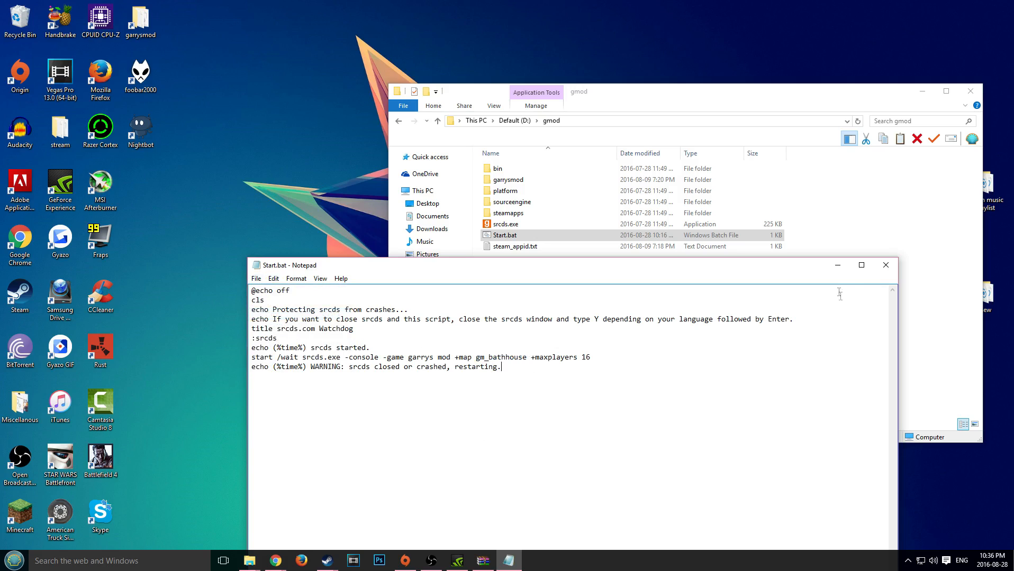
{"action": "left_click", "coordinate": [885, 265]}
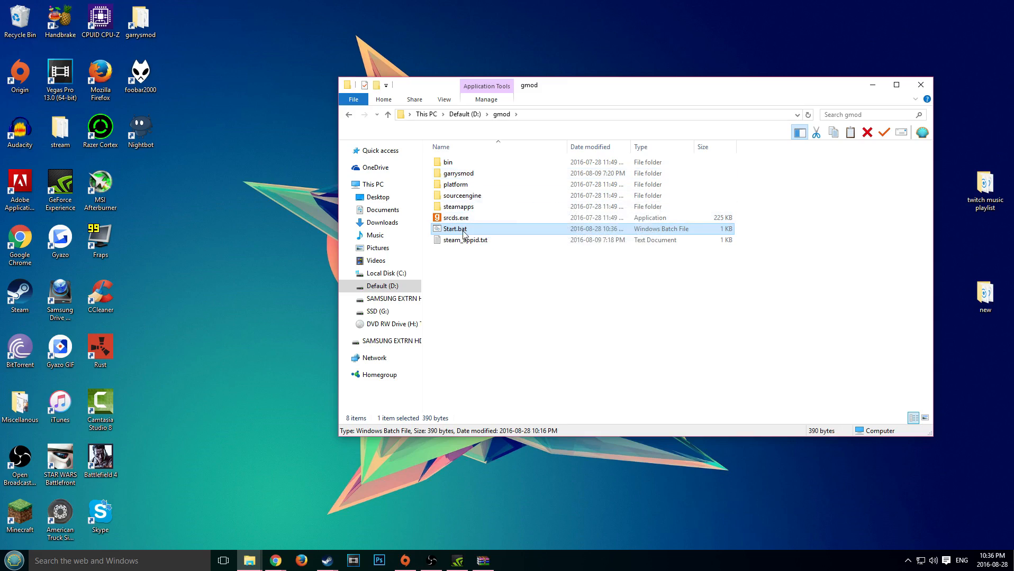
{"action": "mouse_move", "coordinate": [475, 233]}
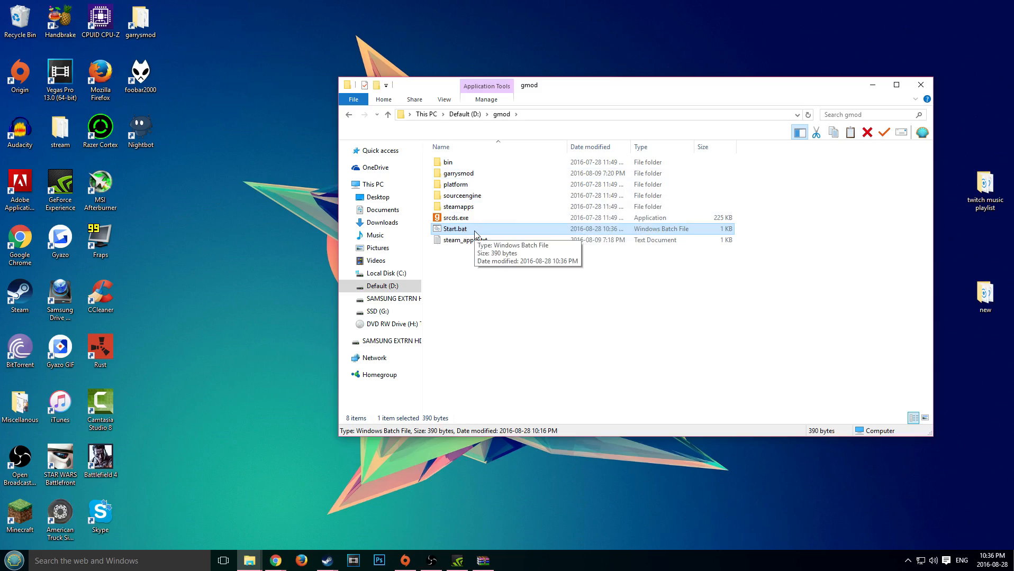
{"action": "double_click", "coordinate": [454, 229]}
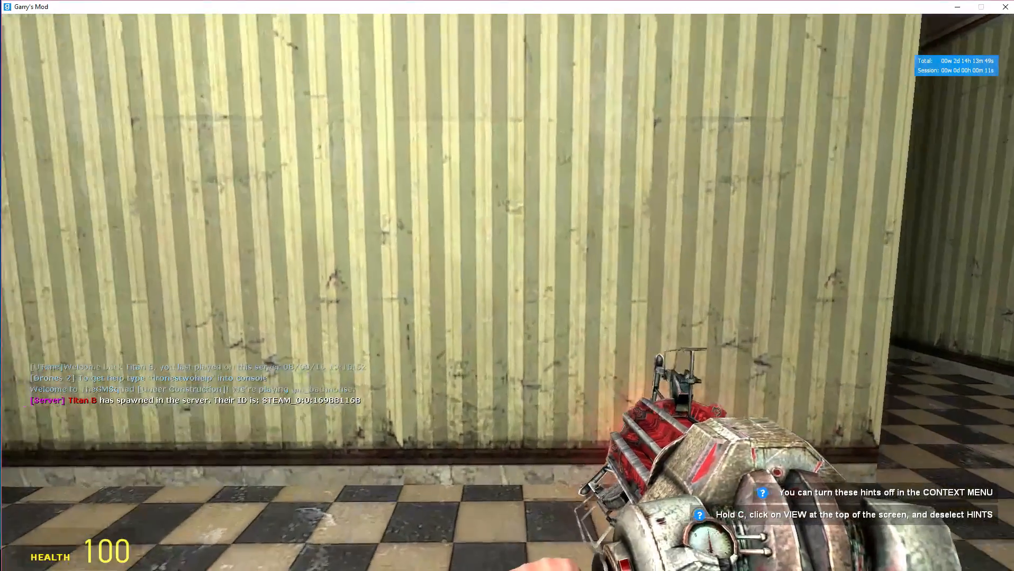